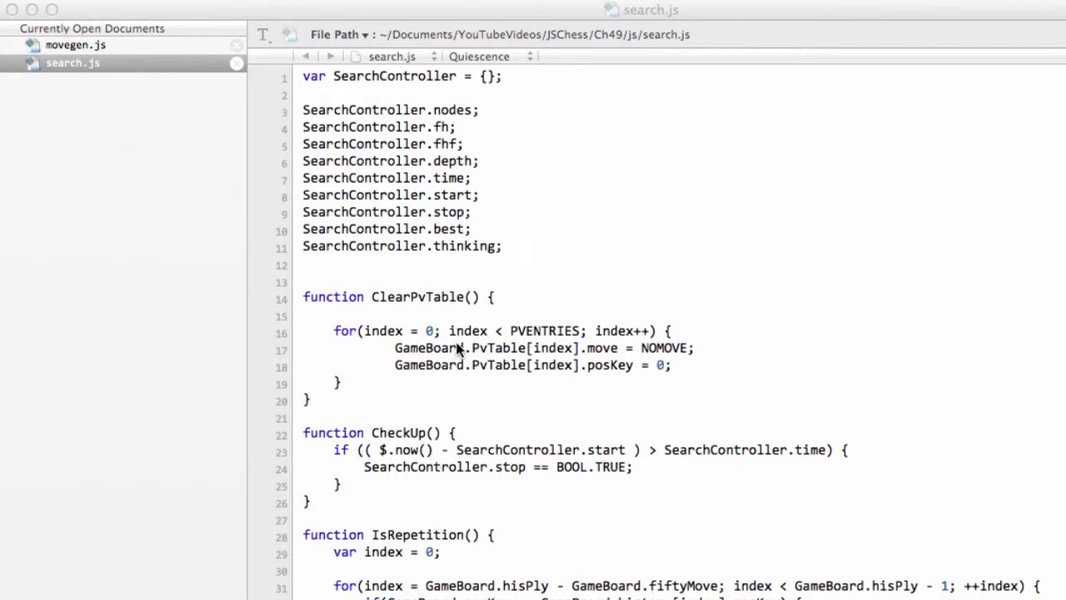
Open movegen.js and highlight AddCaptureMove's moveList entry and its zero moveScores assignment.
left_click(430, 281)
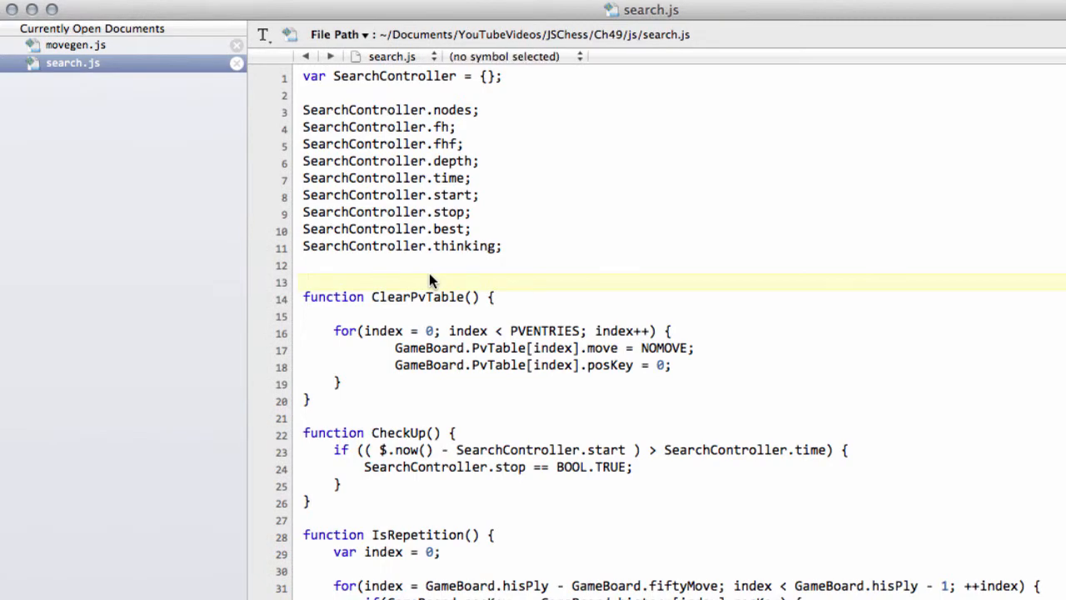
left_click(76, 45)
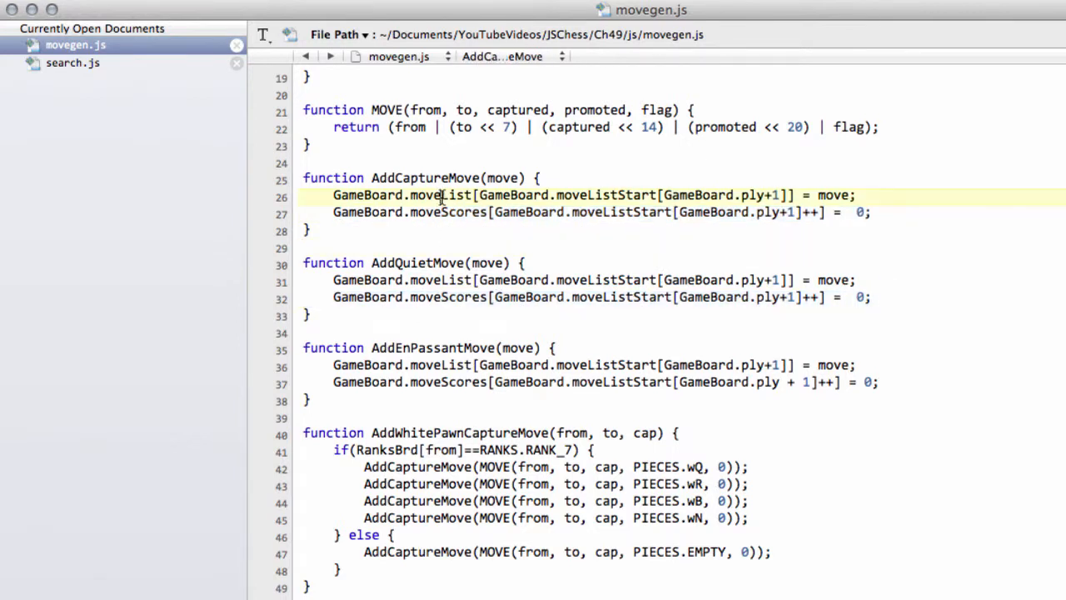
double_click(442, 195)
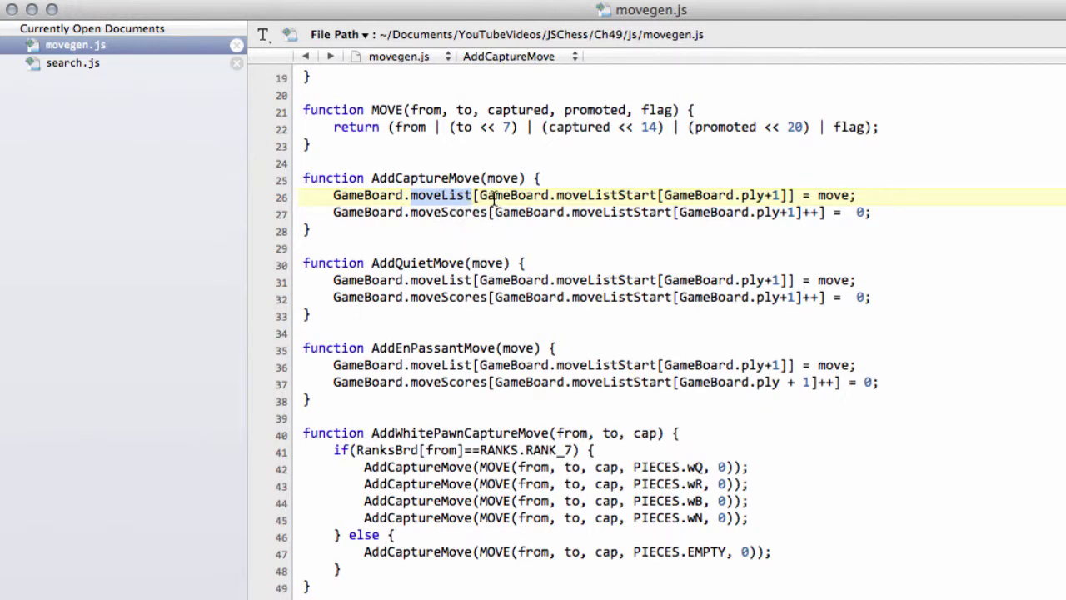
left_click_drag(479, 195, 782, 195)
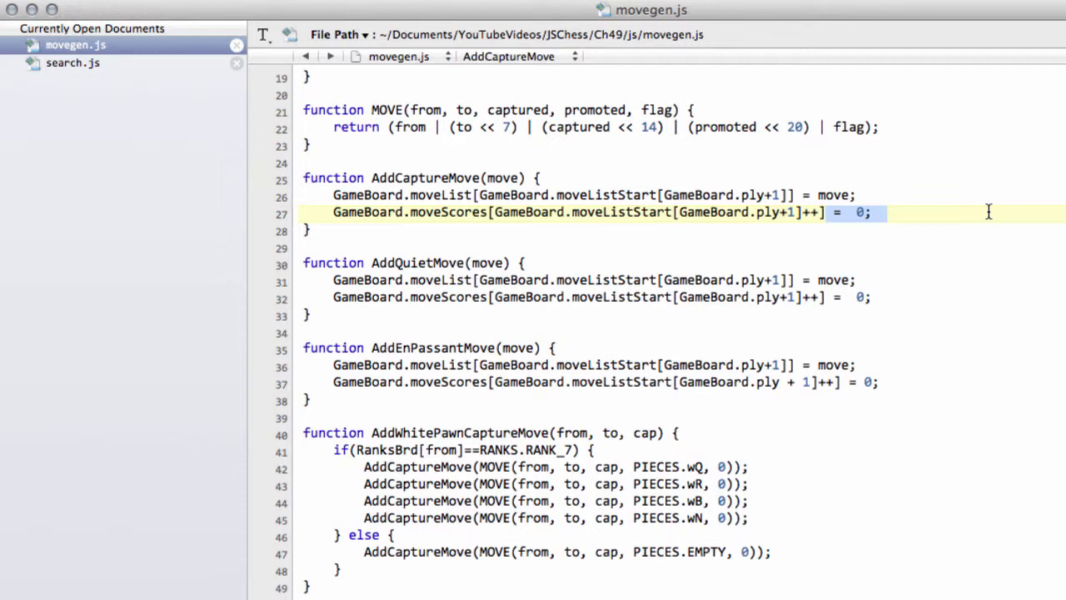
mouse_move(850, 285)
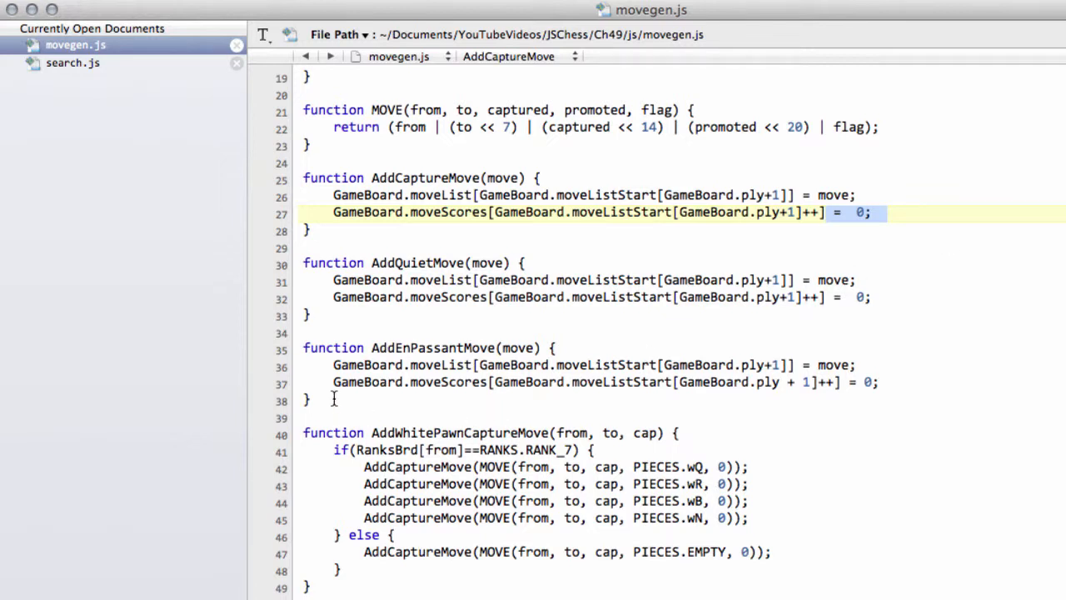
left_click_drag(303, 177, 310, 400)
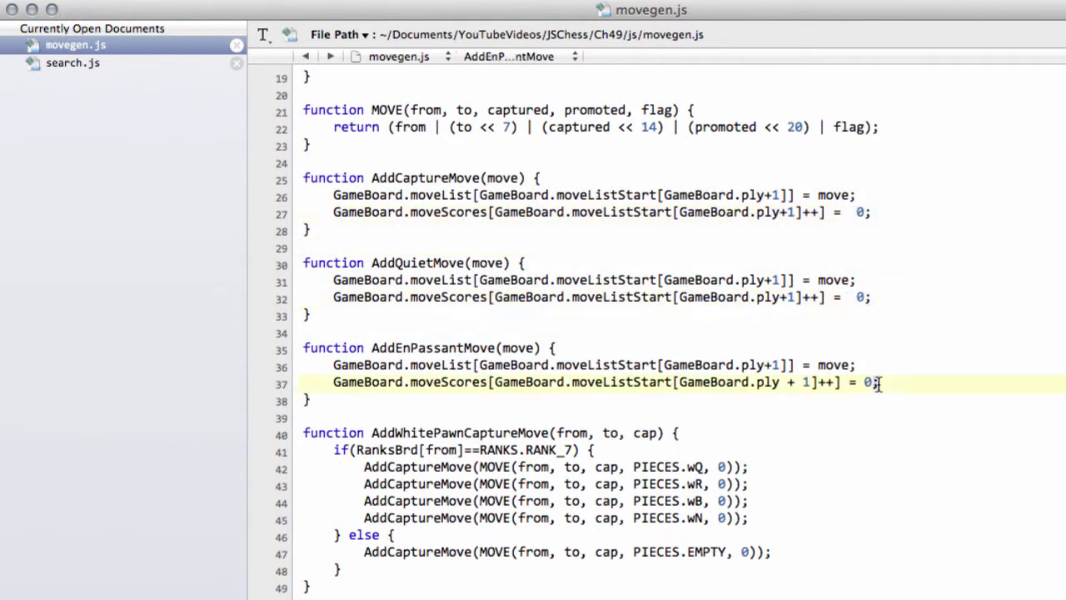
Return to search.js and scroll down to the Quiescence and AlphaBeta move loops.
left_click(72, 63)
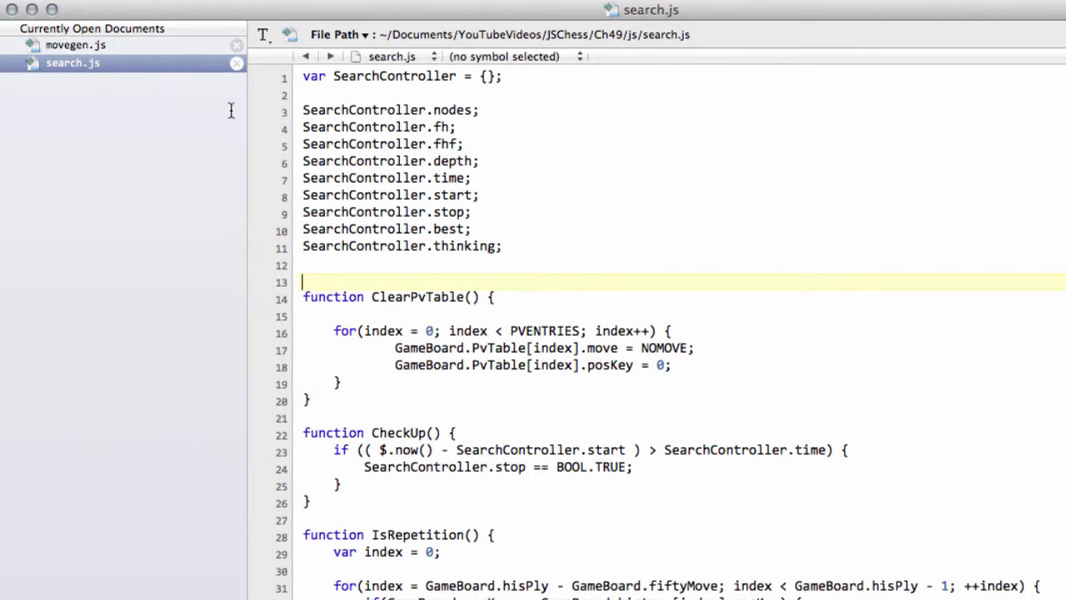
scroll("down", 3)
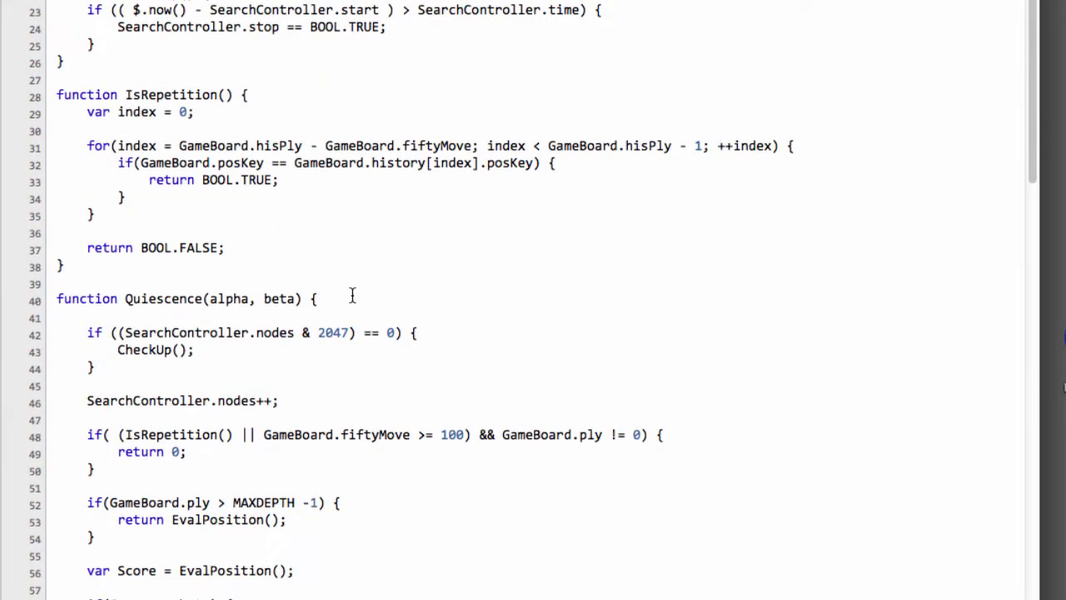
scroll("down", 3)
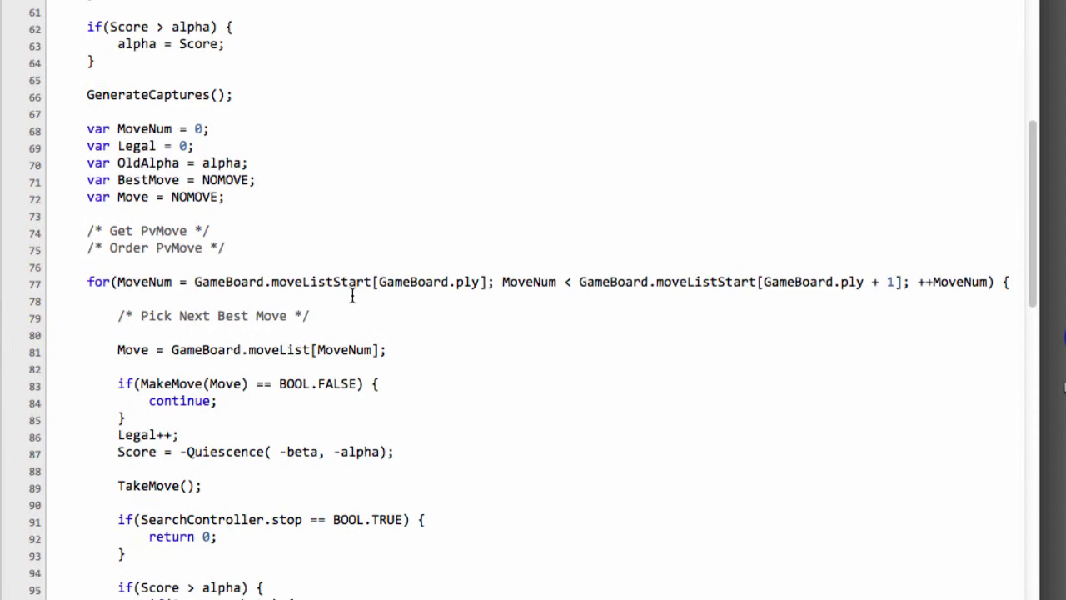
scroll("down", 3)
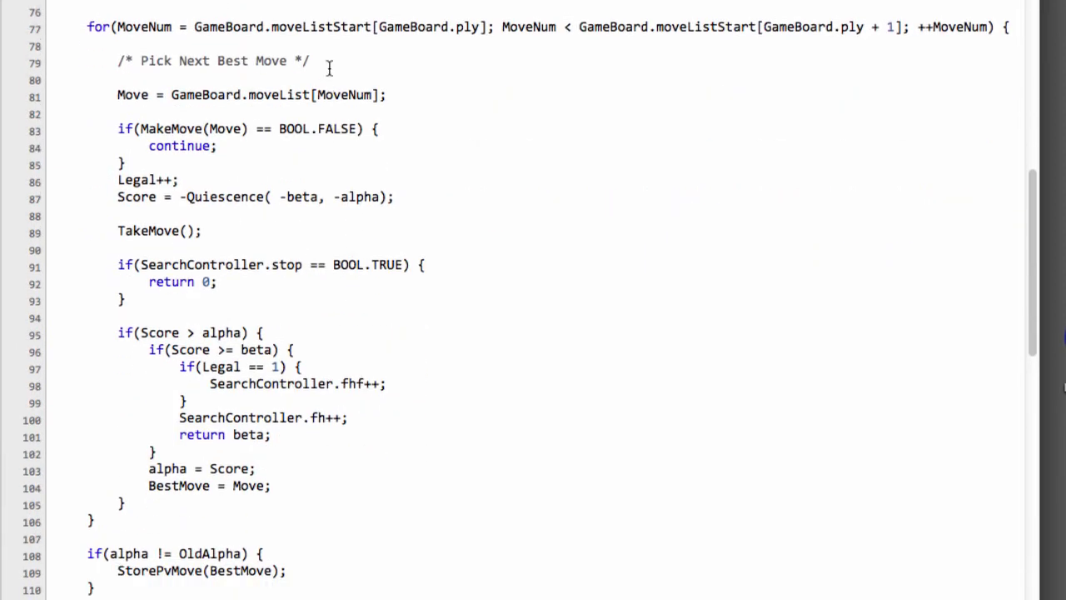
scroll("down", 3)
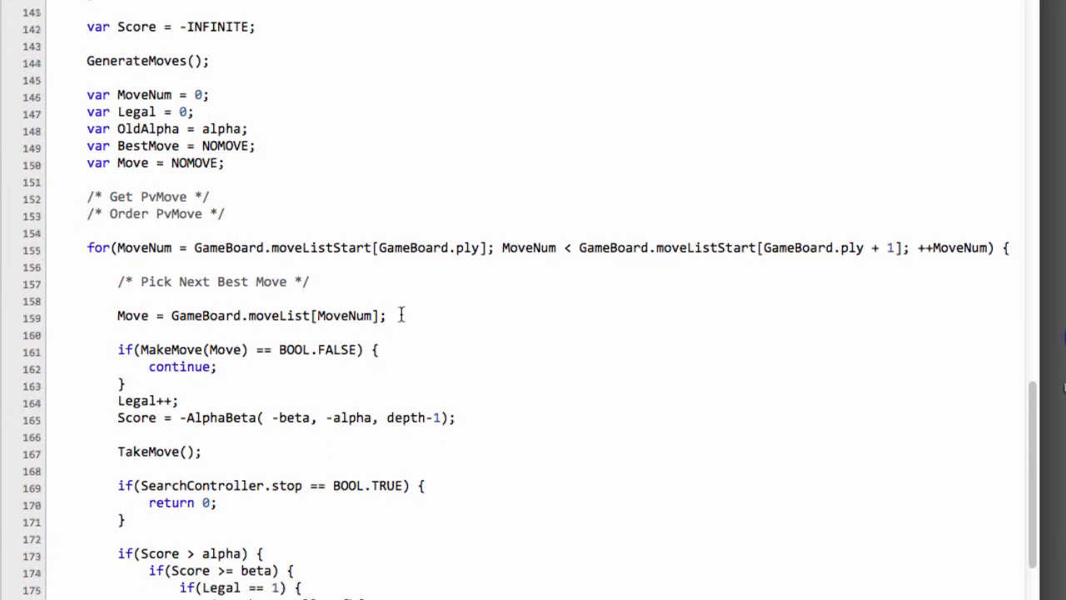
scroll("down", 3)
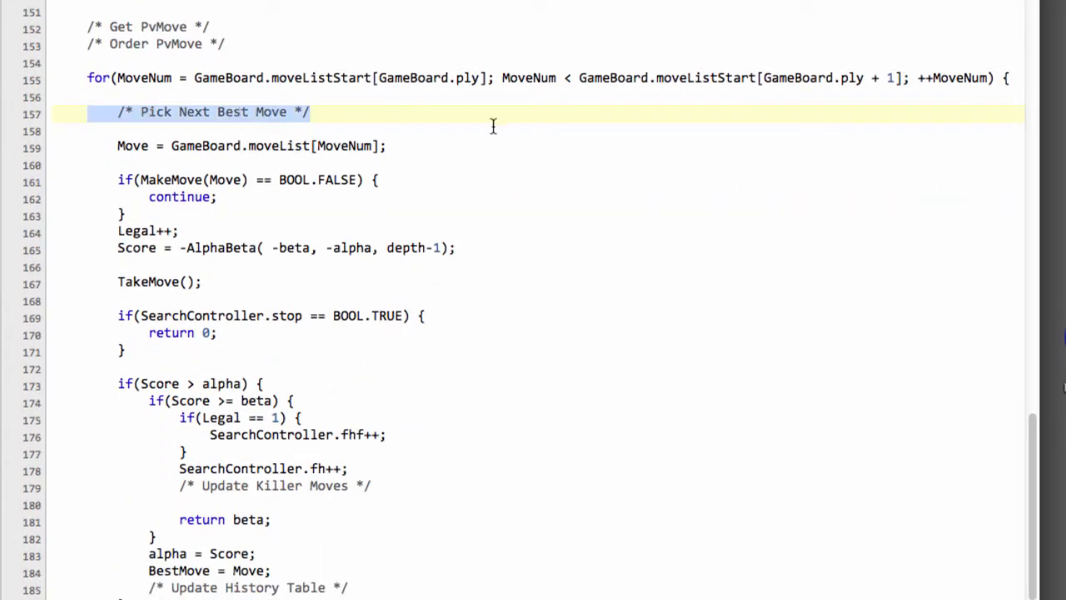
mouse_move(1031, 497)
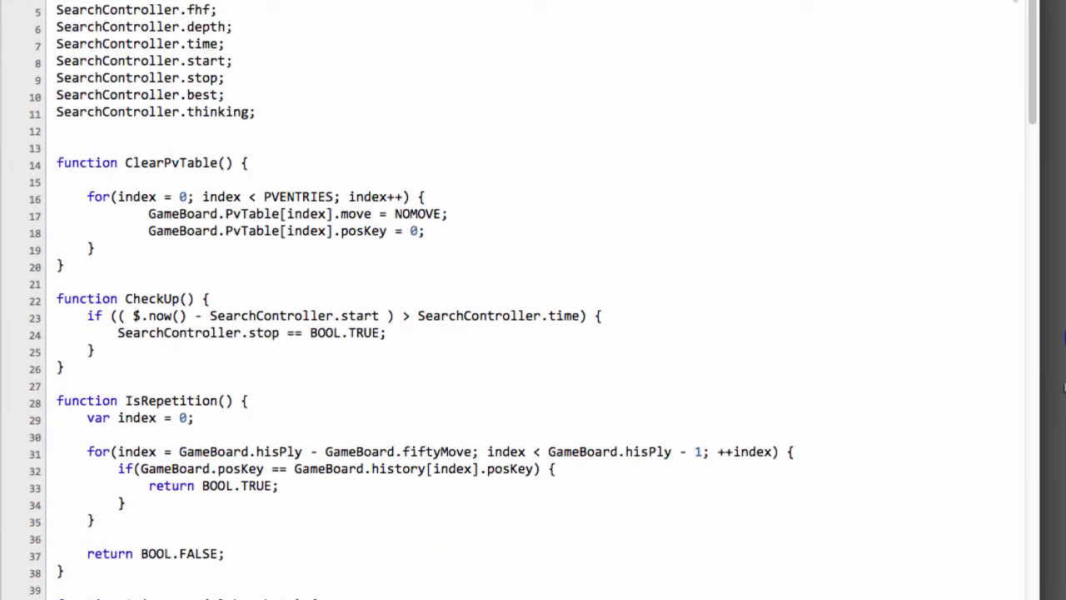
scroll("down", 3)
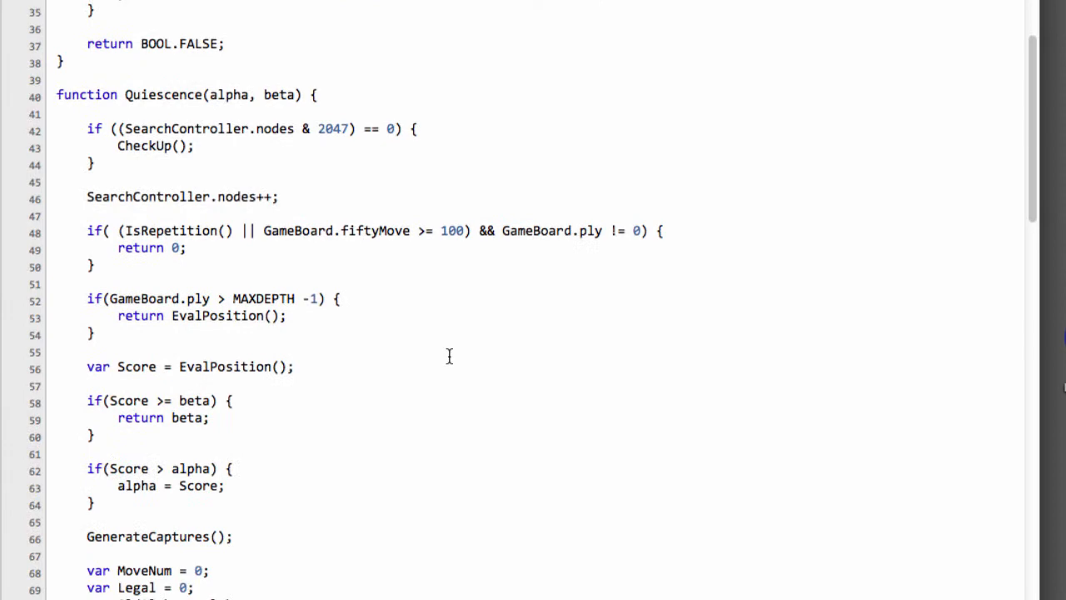
scroll("down", 3)
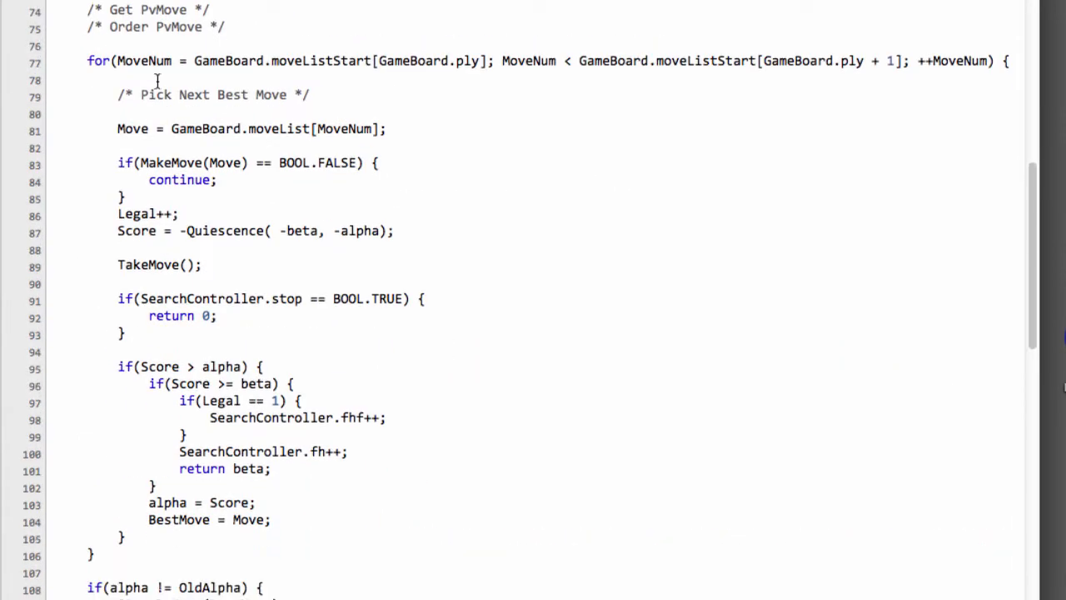
Highlight MoveNum, moveListStart and the end bound in the move loop header.
double_click(144, 61)
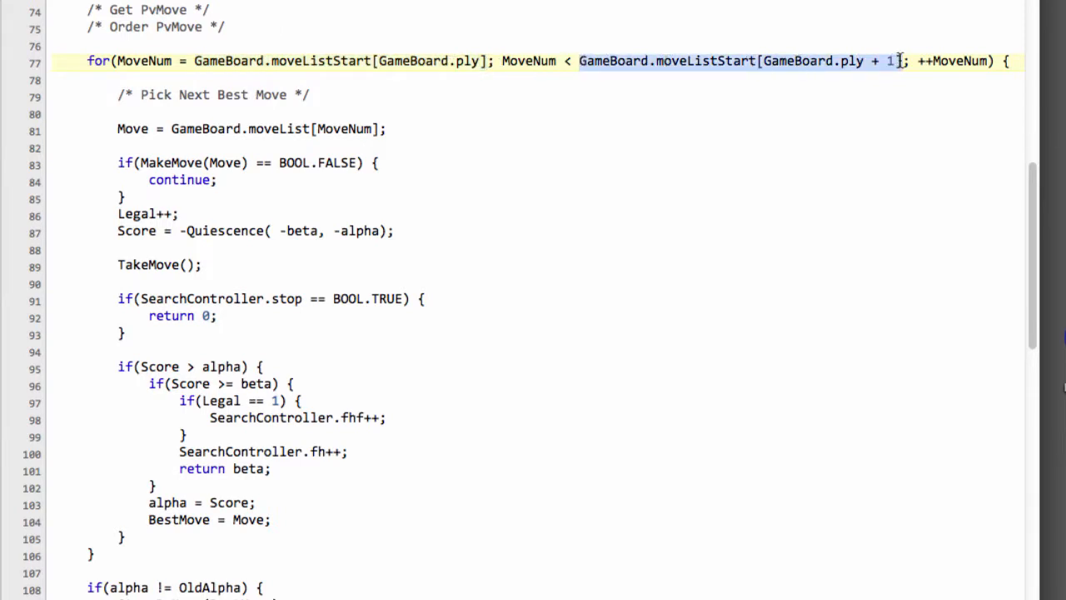
mouse_move(850, 23)
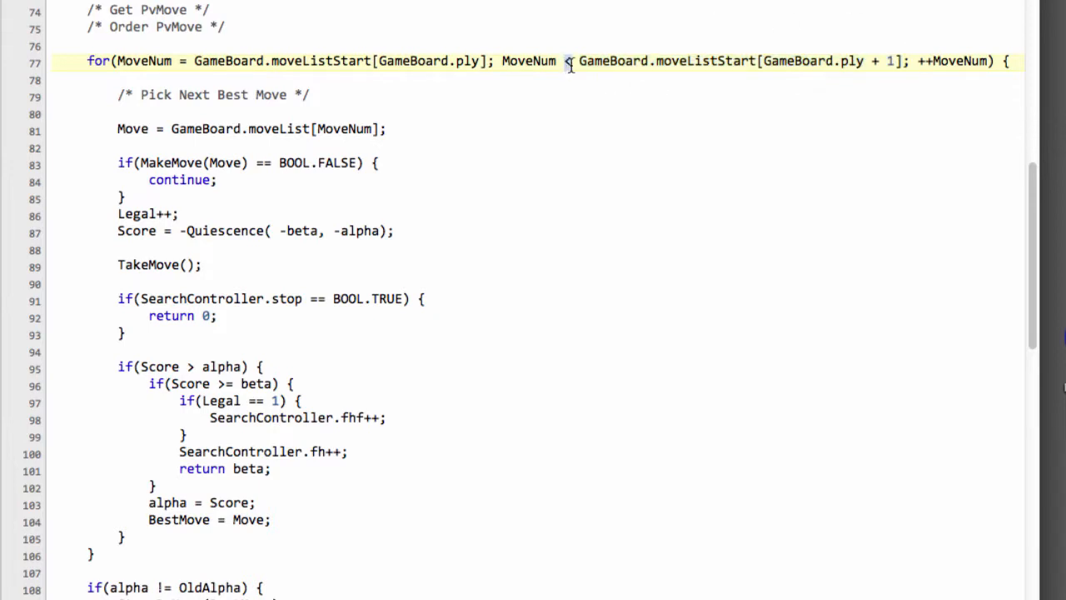
double_click(319, 61)
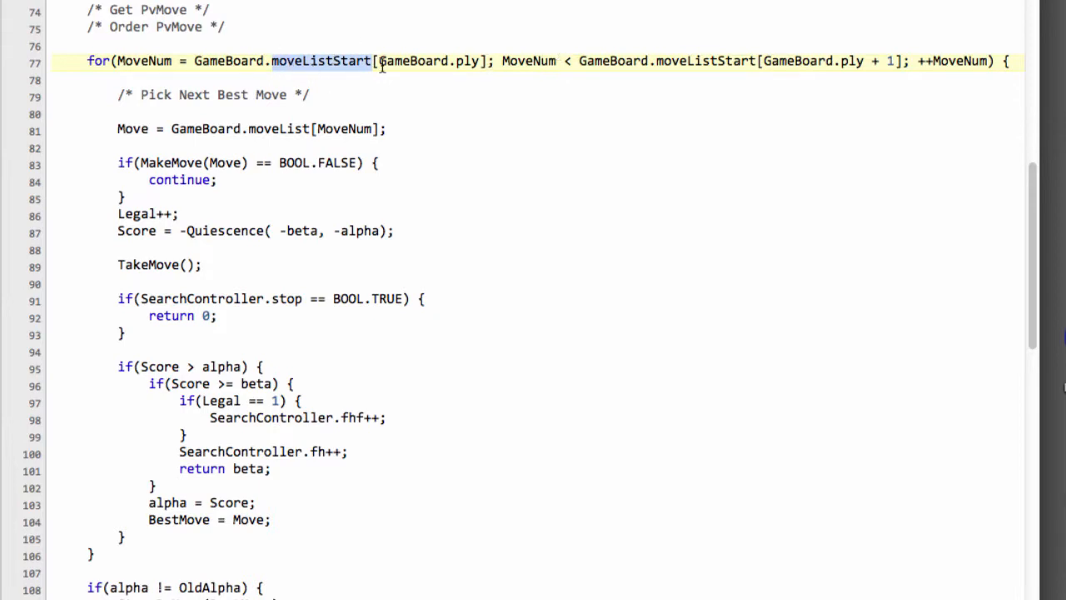
double_click(144, 60)
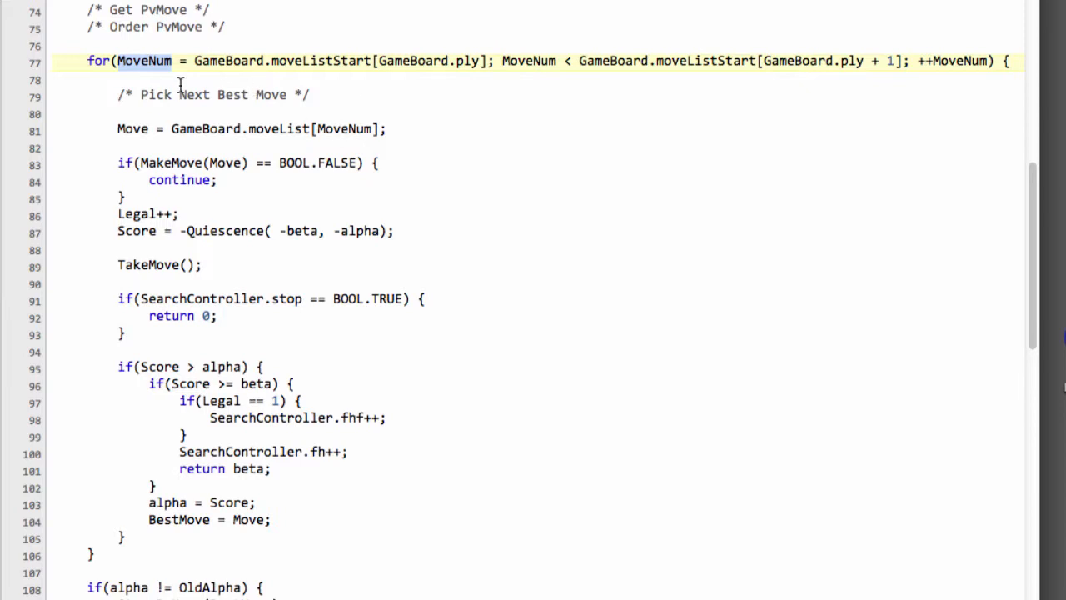
double_click(234, 94)
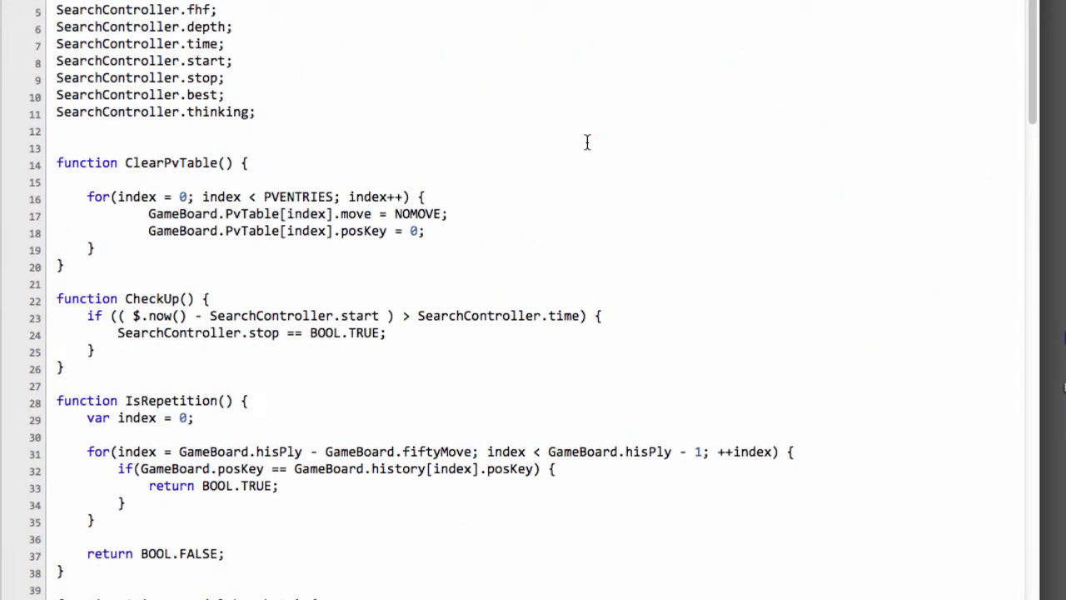
Insert a blank line above ClearPvTable and type function PickNextMove(MoveNum) with an empty body.
left_click(441, 131)
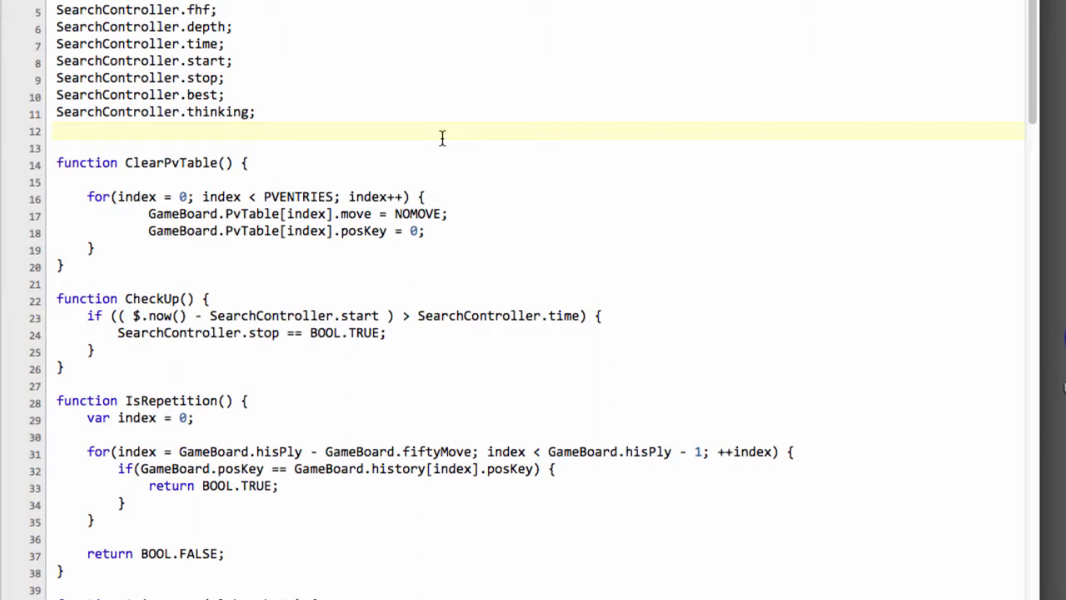
key("enter")
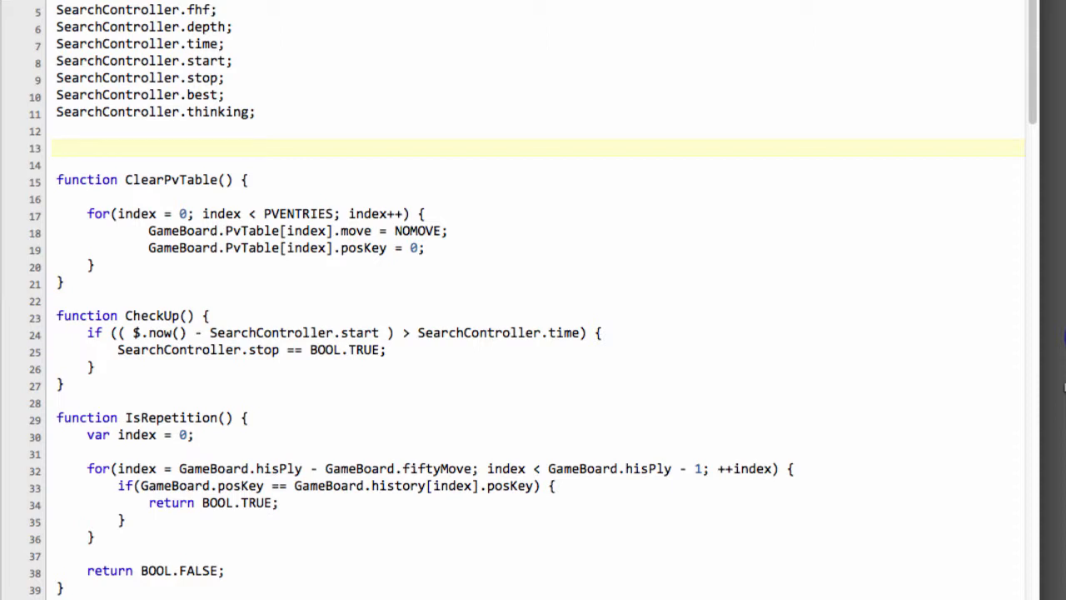
left_click(57, 148)
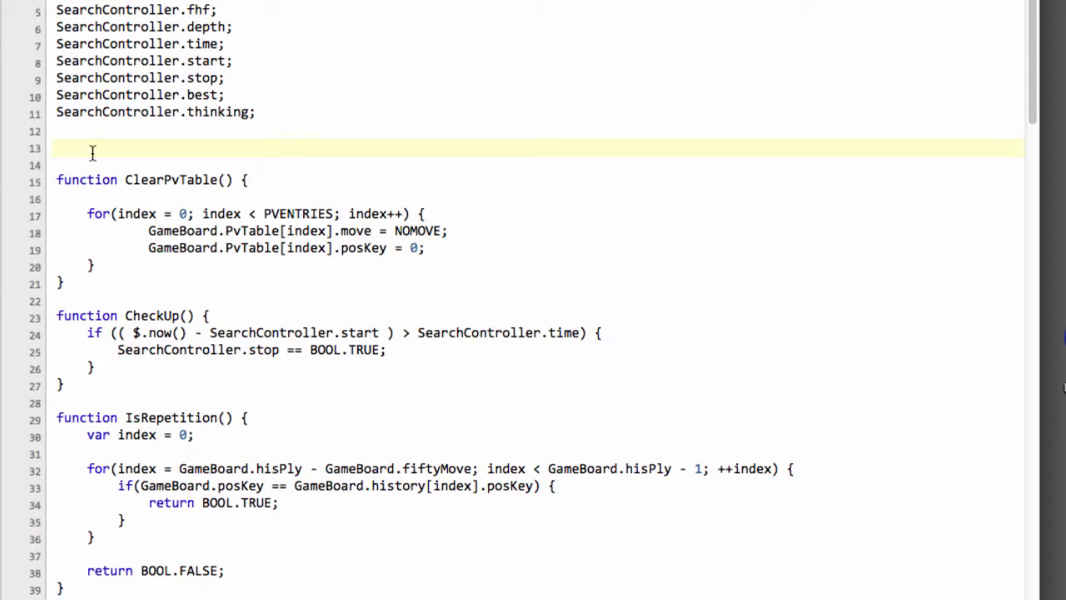
type("funcit")
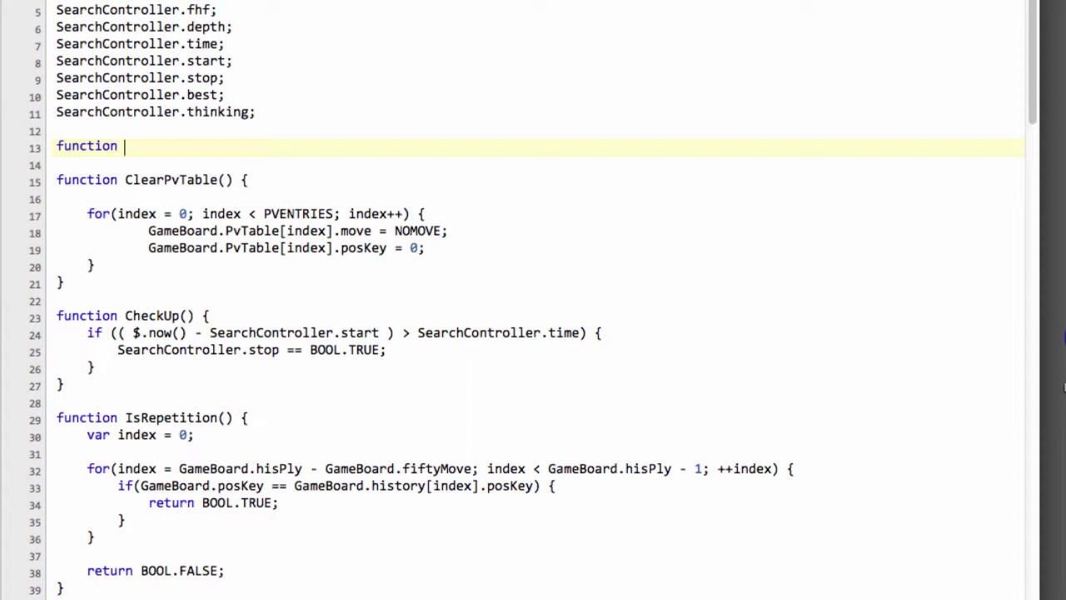
type("PivkN")
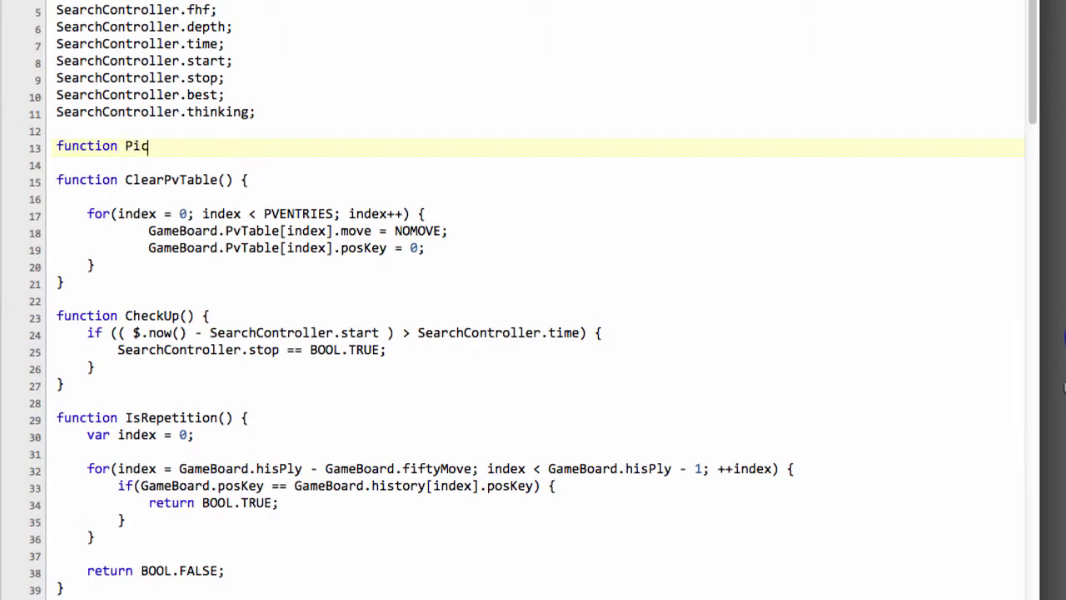
type("hN")
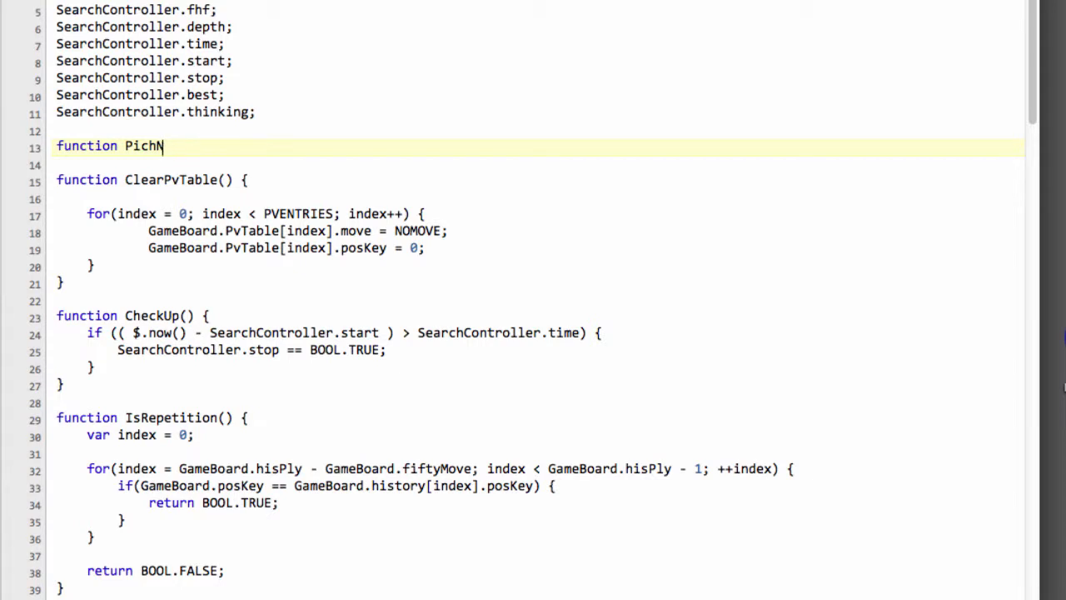
key("Backspace")
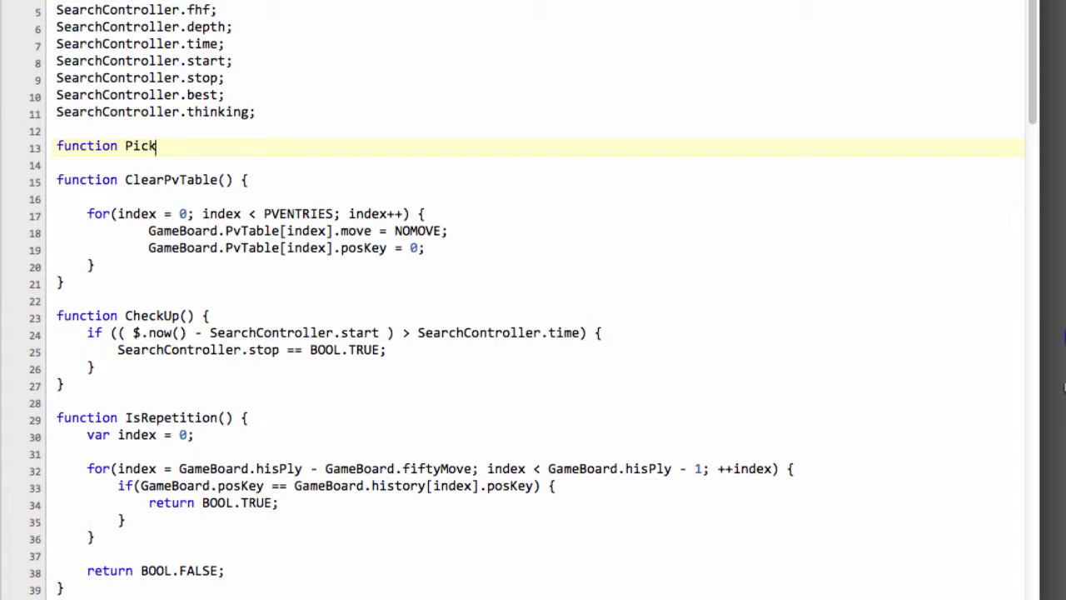
type("NextMove(")
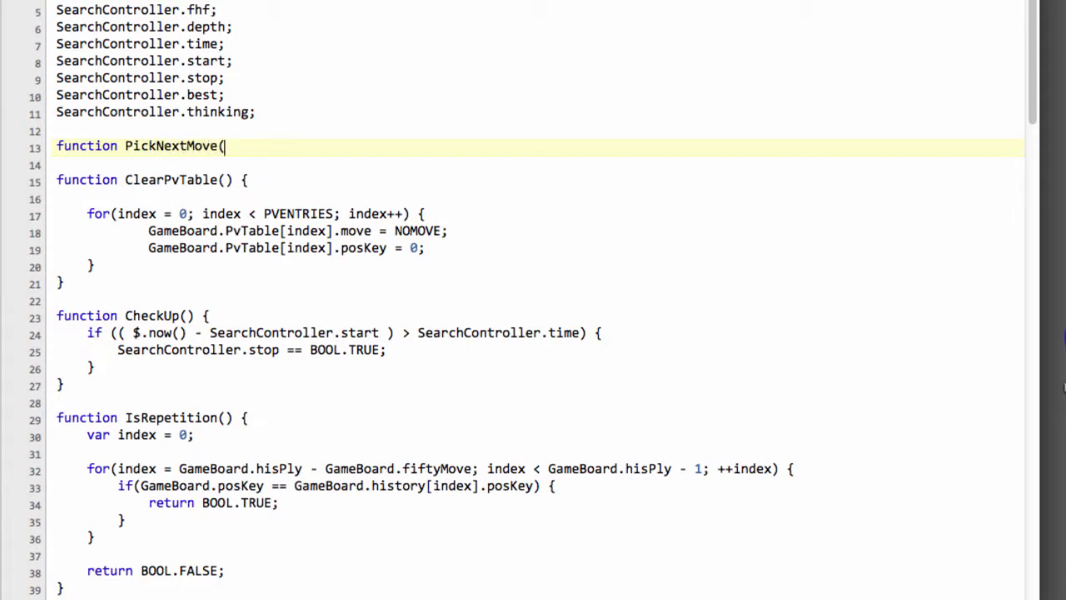
type("MoveNu")
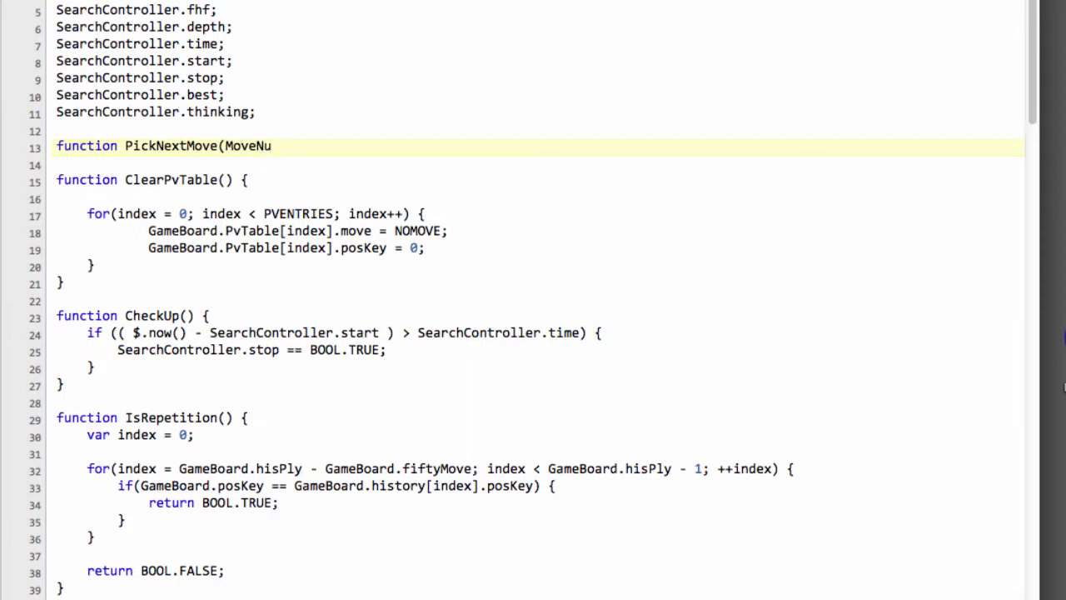
type("m) {")
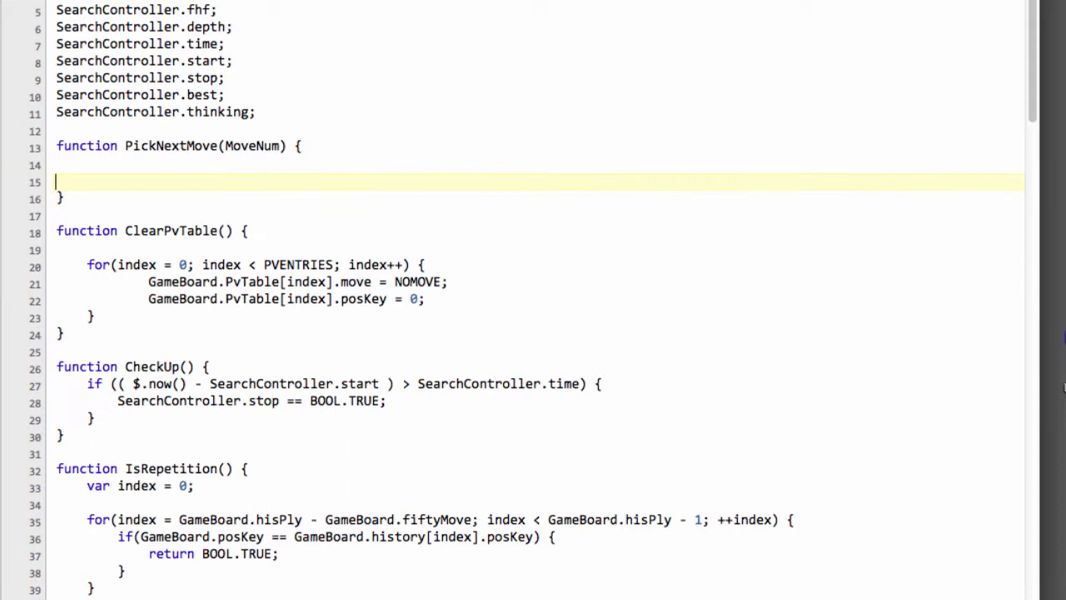
Declare var index = 0, var bestScore = -1 and var bestNum = MoveNum.
type("var")
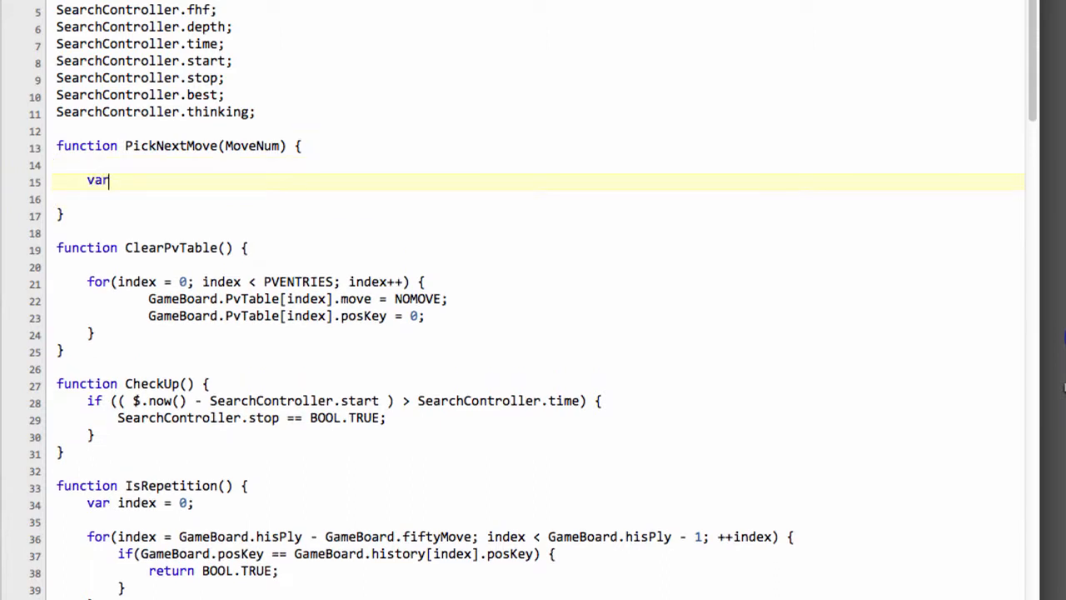
type("index")
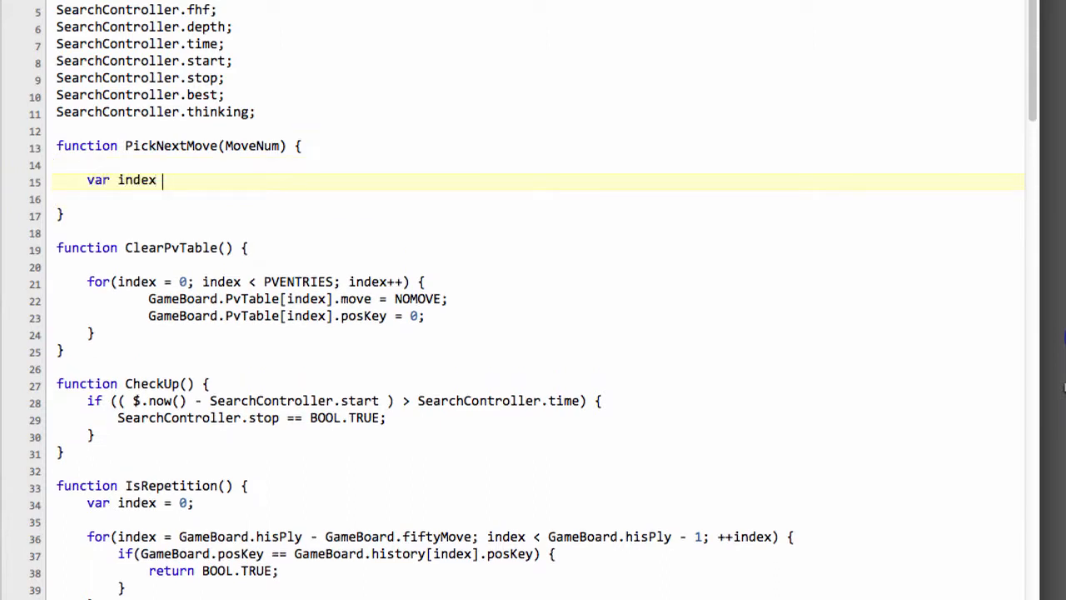
type("= 0;")
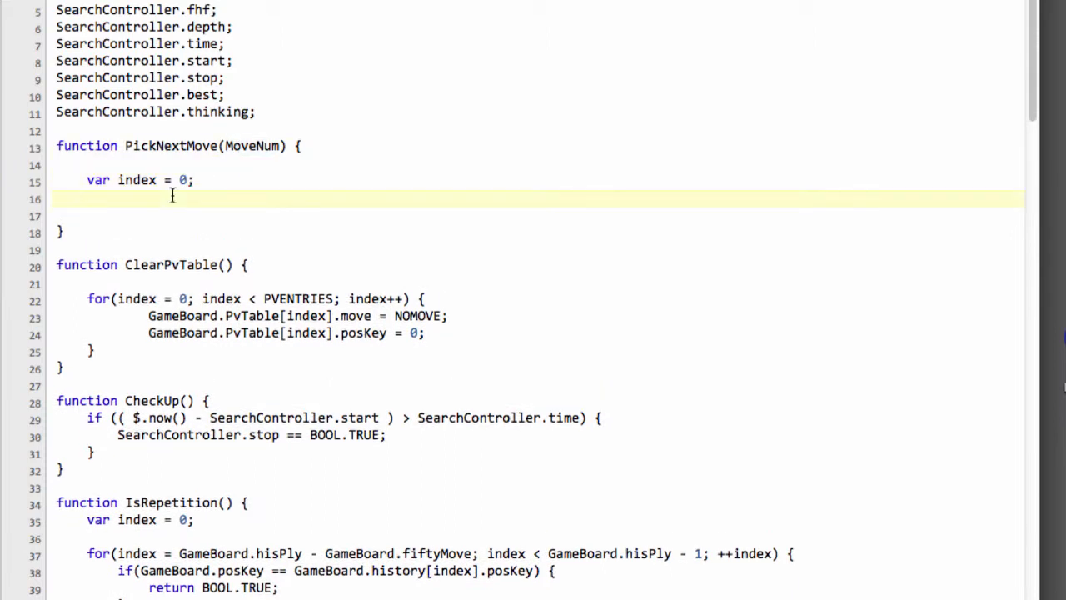
left_click(85, 198)
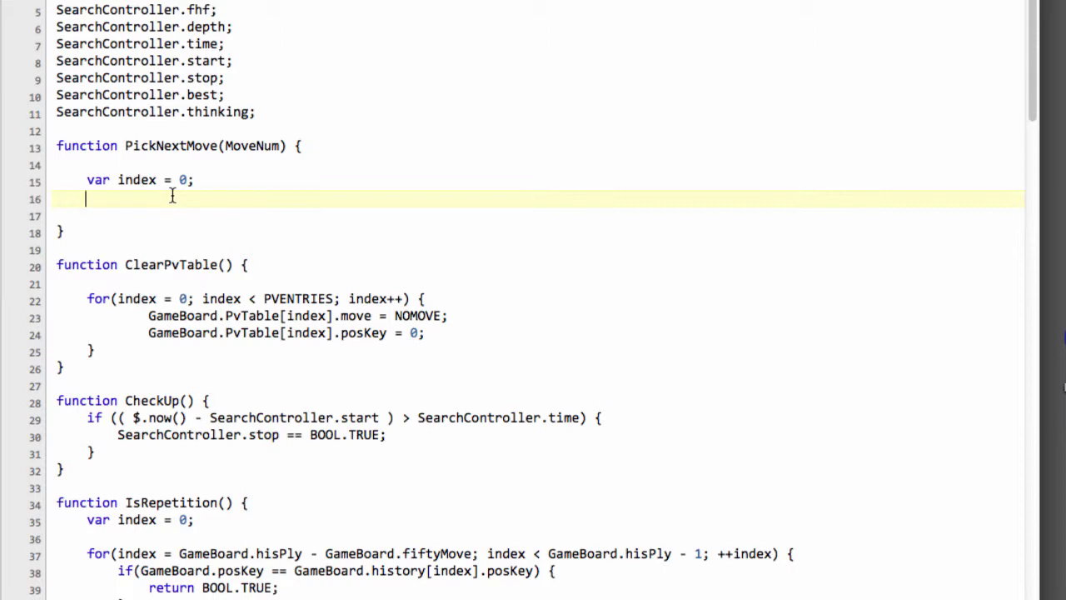
type("var b")
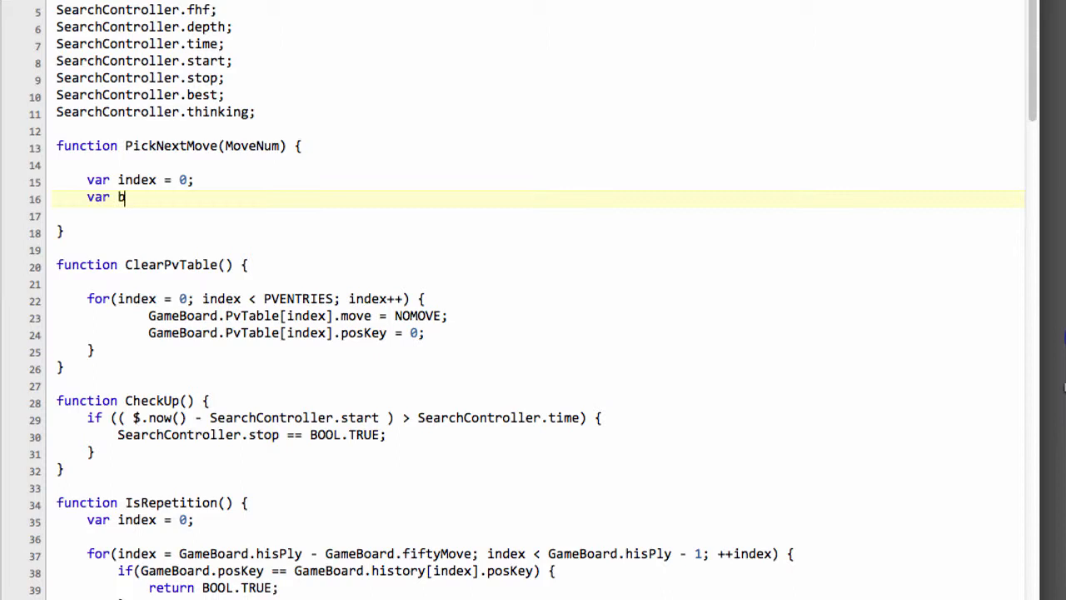
type("estScore")
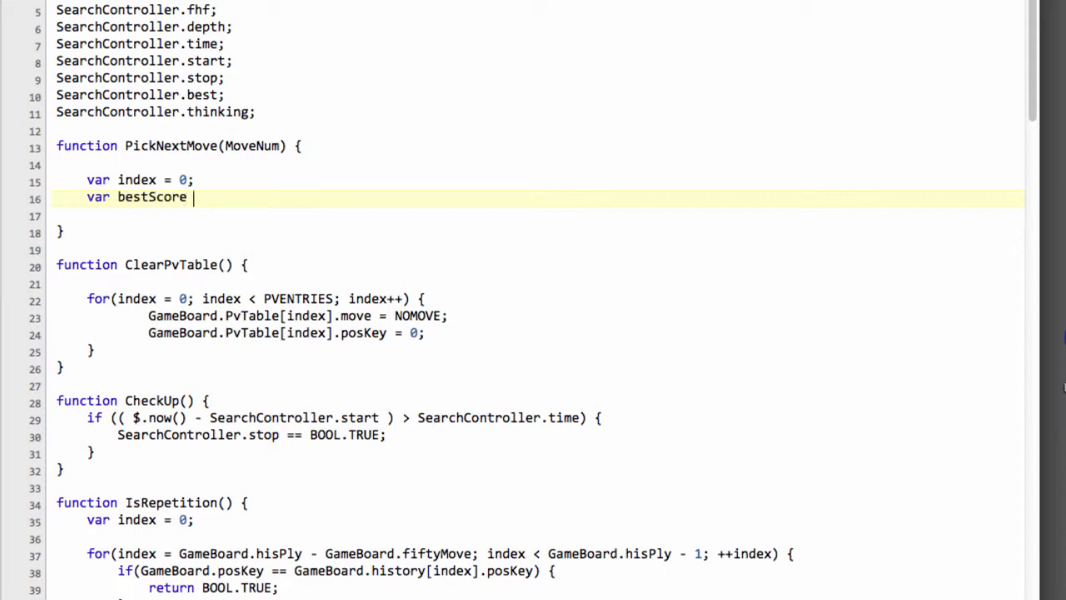
type("= 0;")
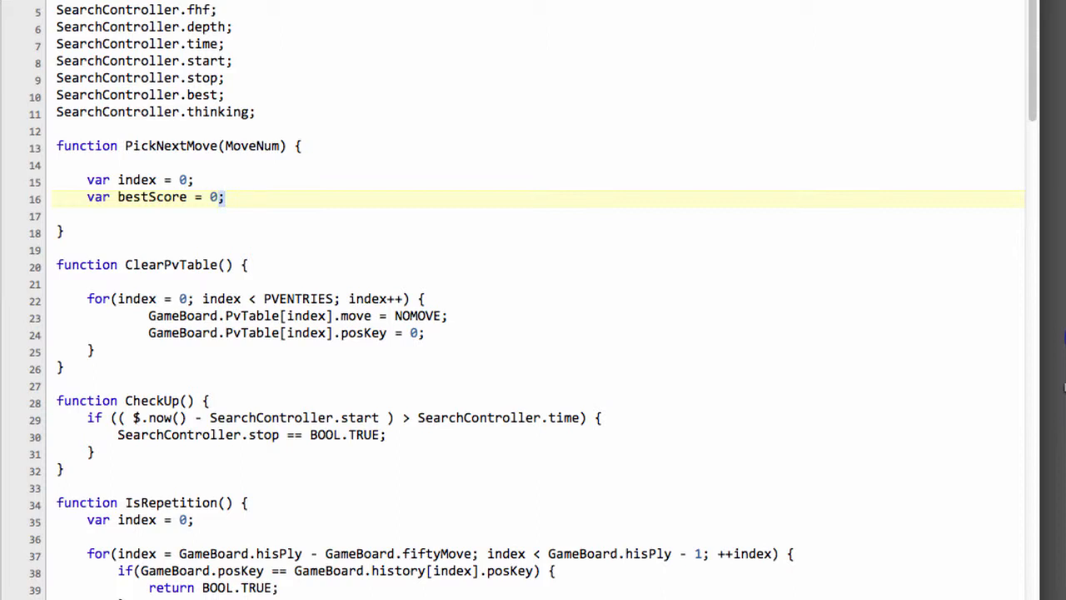
type("-")
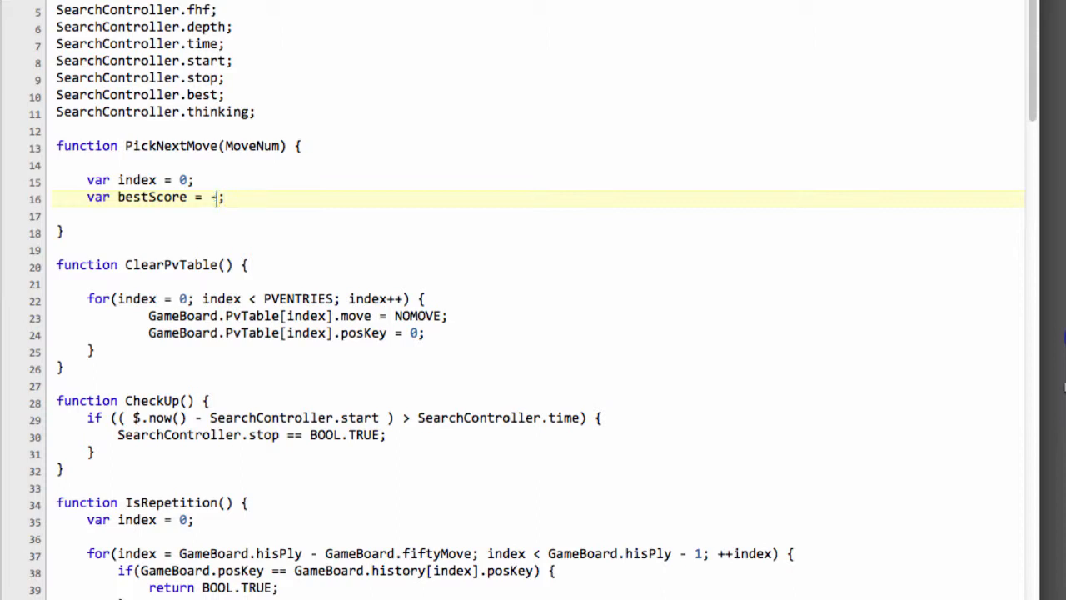
type("1")
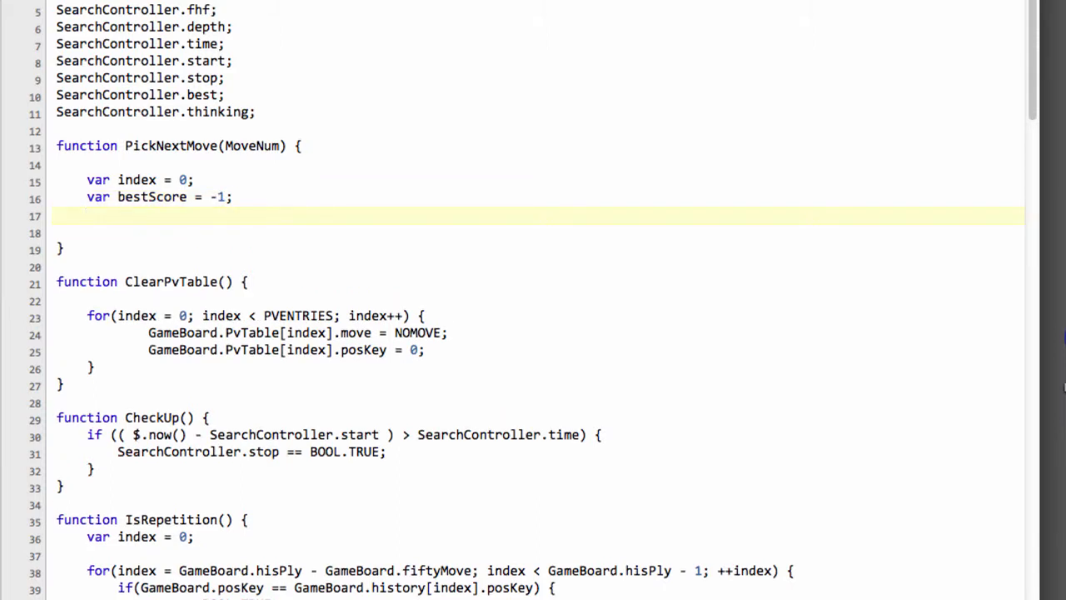
type("var best")
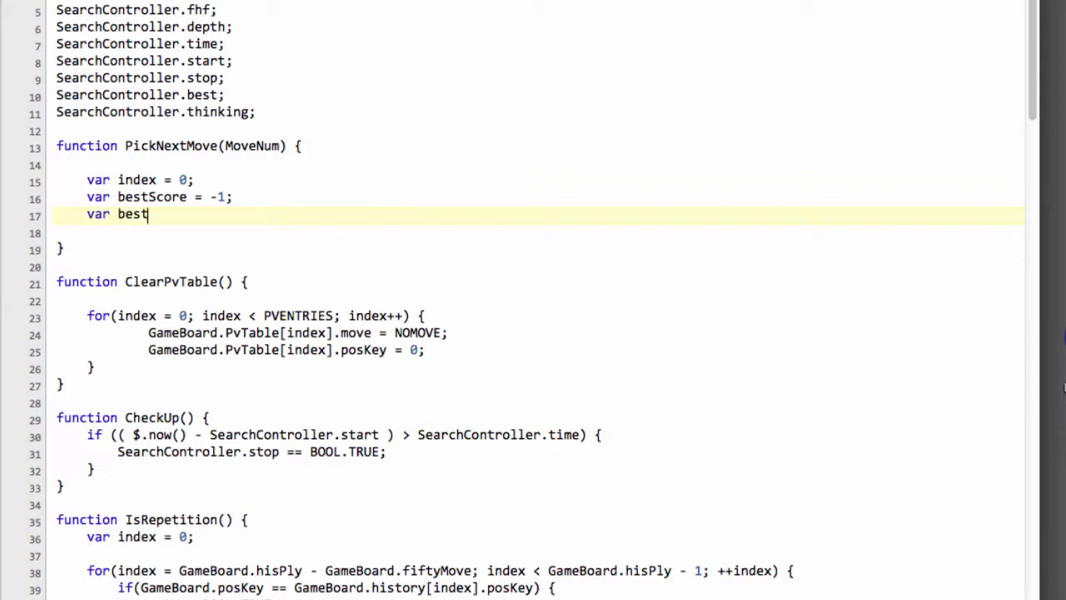
type("Num")
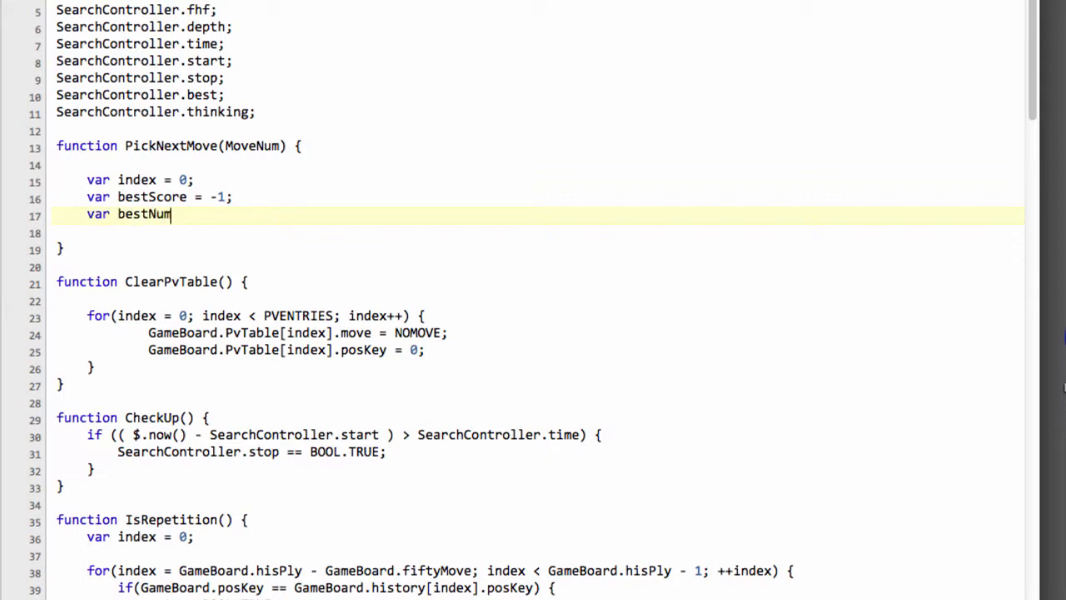
type("= 0;")
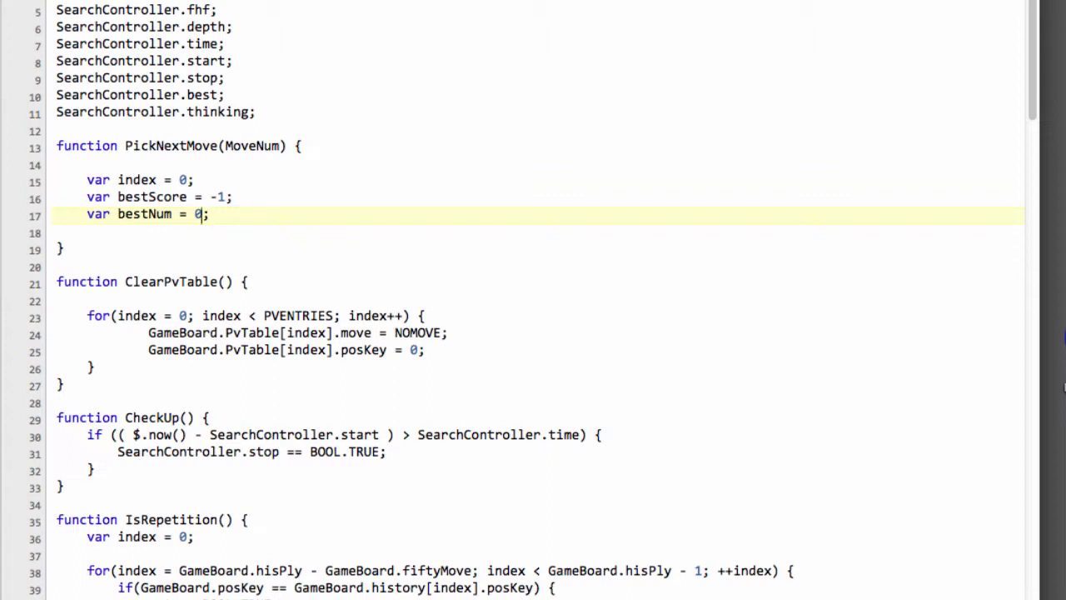
type("MoveNum")
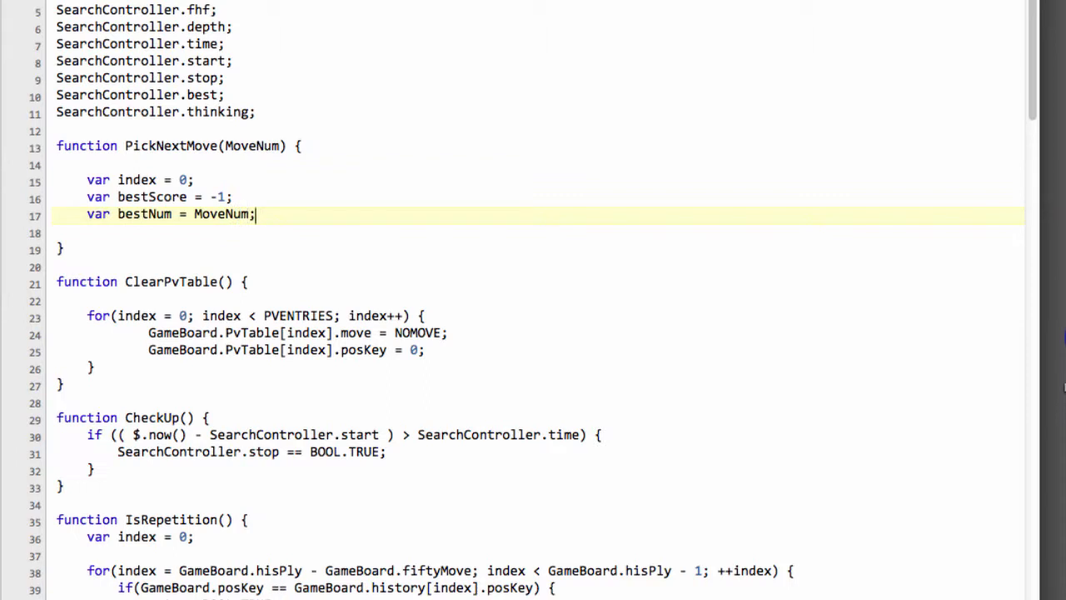
Write a for loop from index = MoveNum to GameBoard.moveListStart[GameBoard.ply+1].
type("for(in")
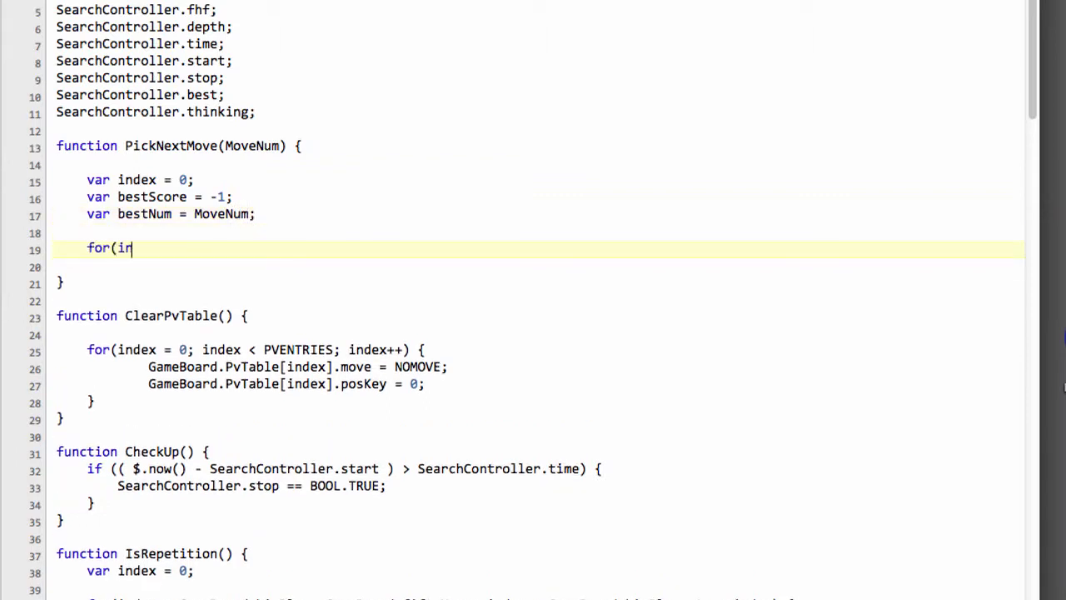
type("ndex = 0;")
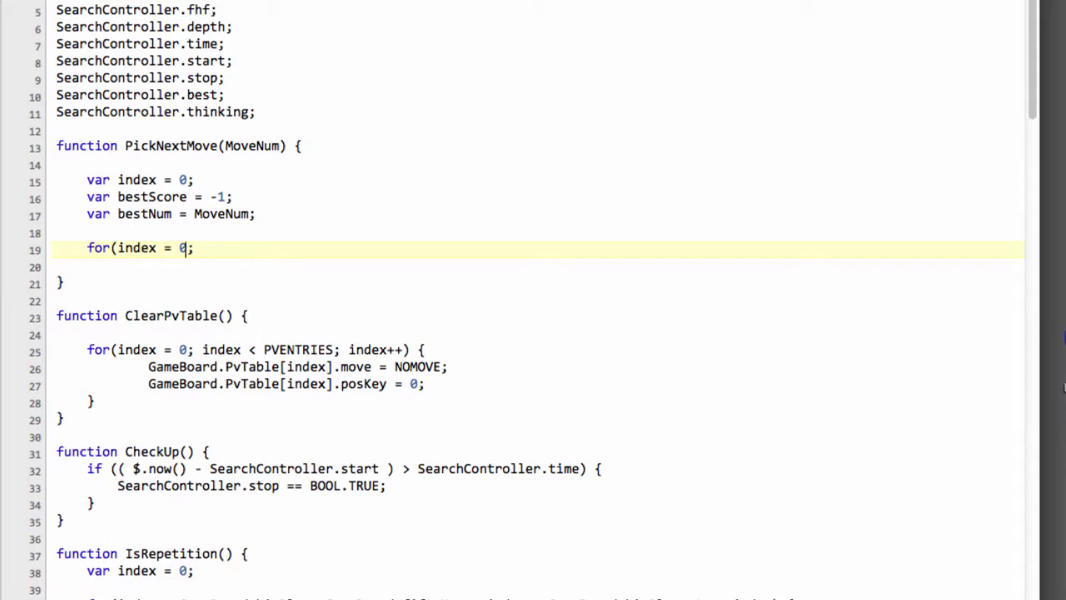
type("MoveNUm")
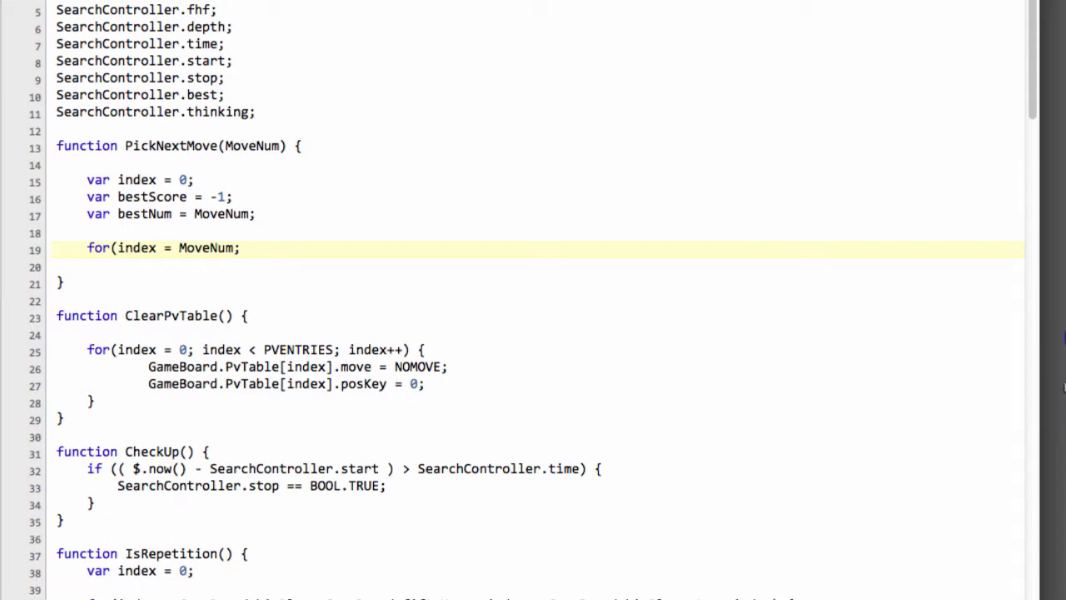
type("index")
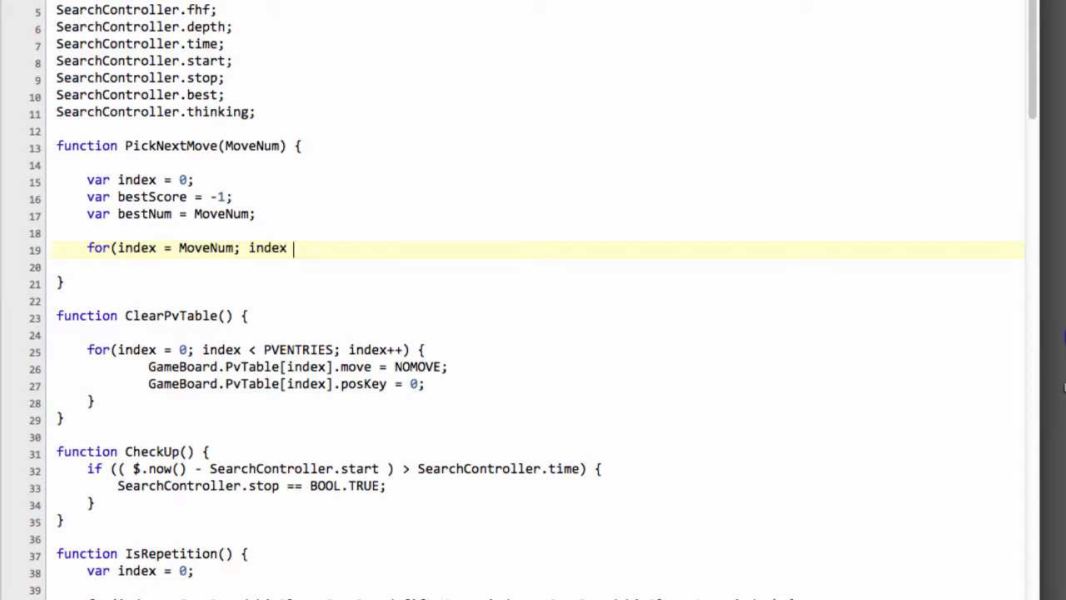
type("< GameB")
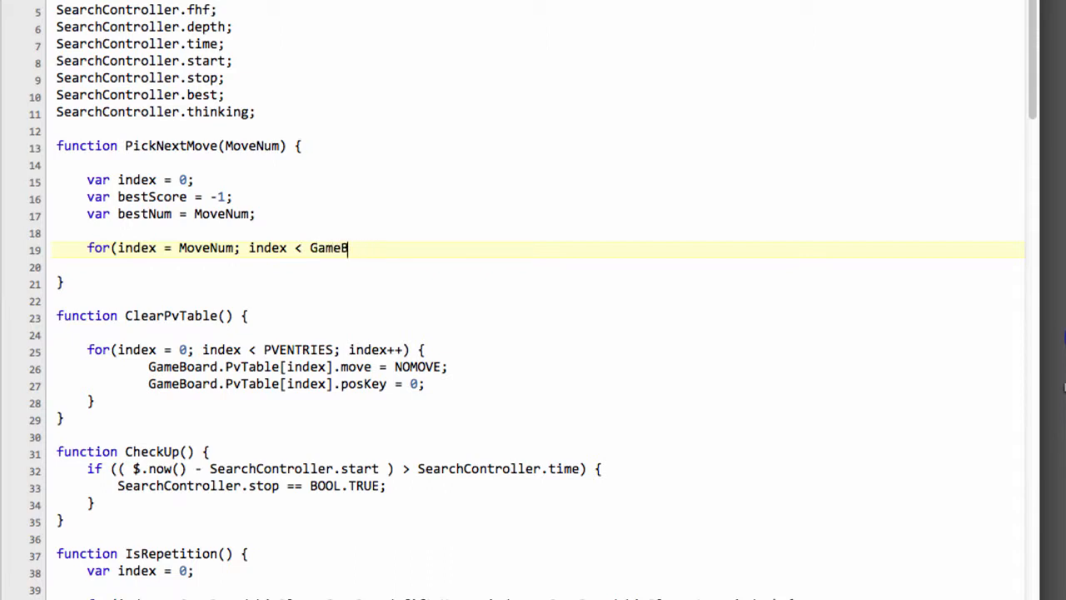
type("oard.")
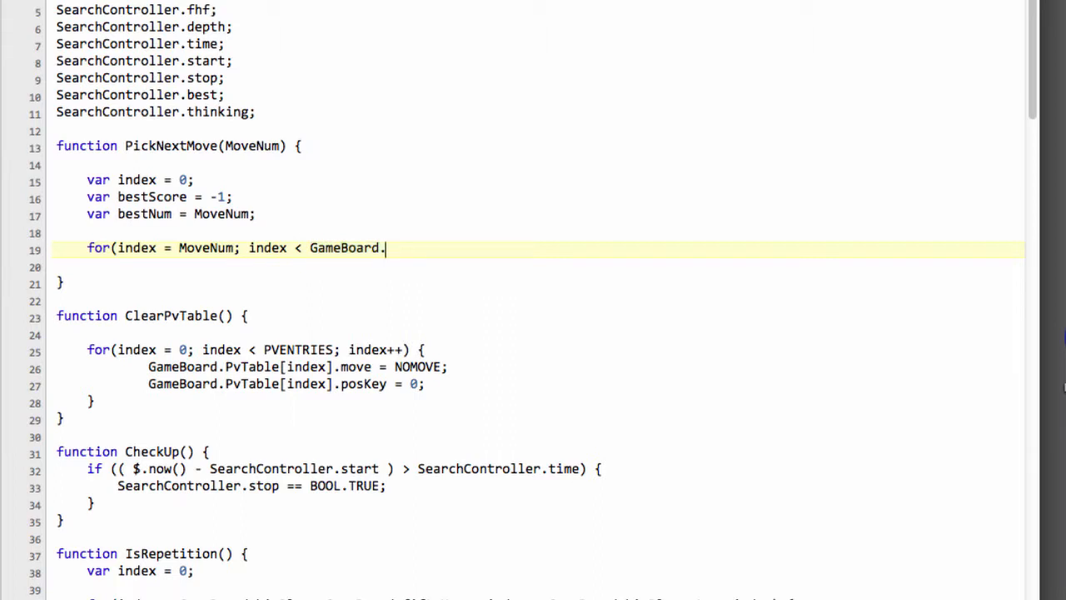
type("m")
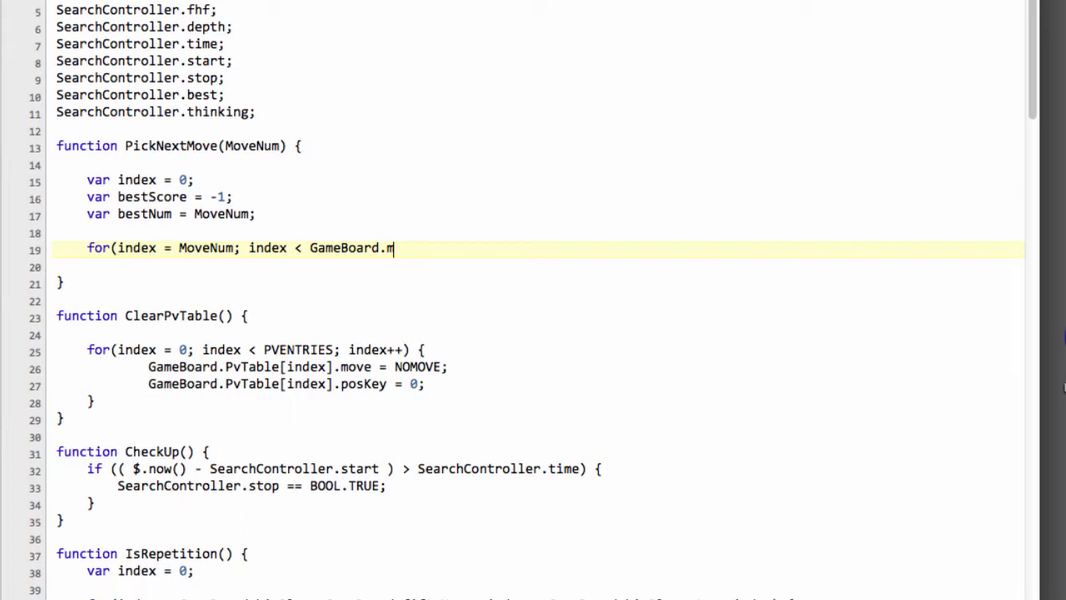
type("oveLis")
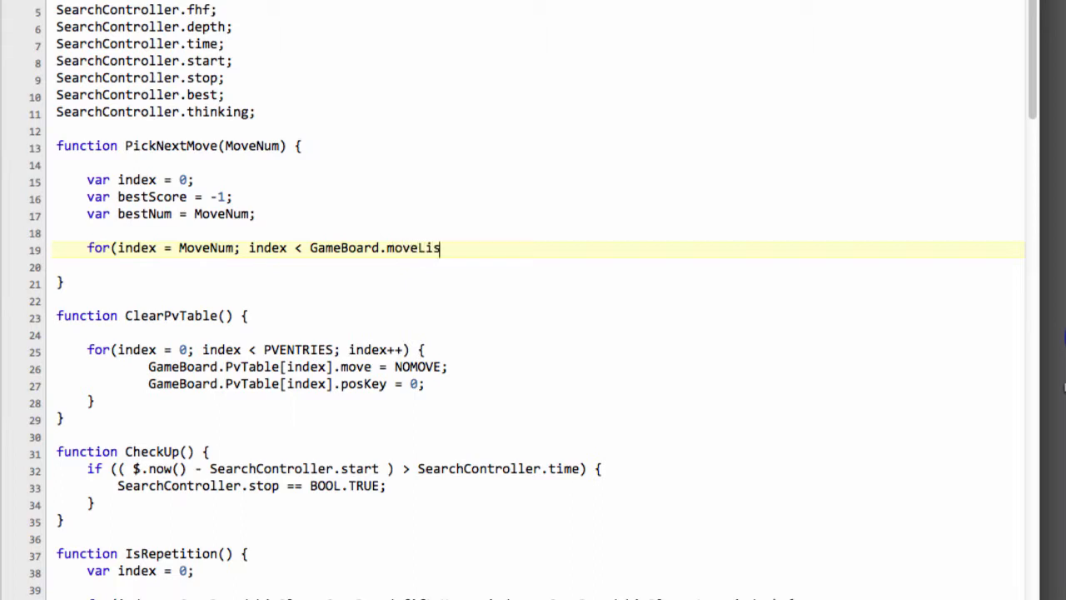
type("tStart")
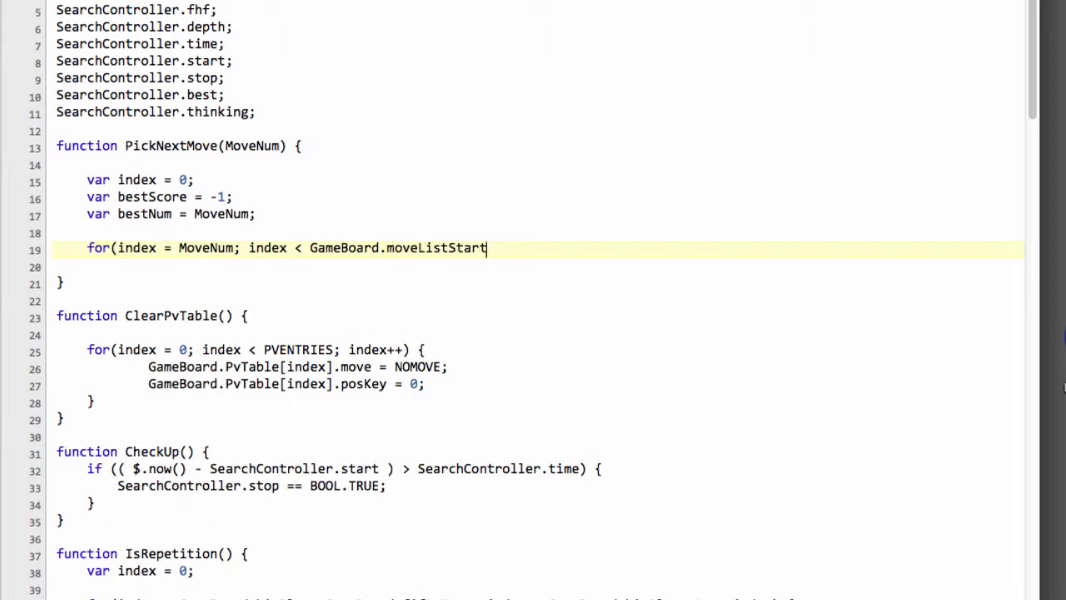
type("[]")
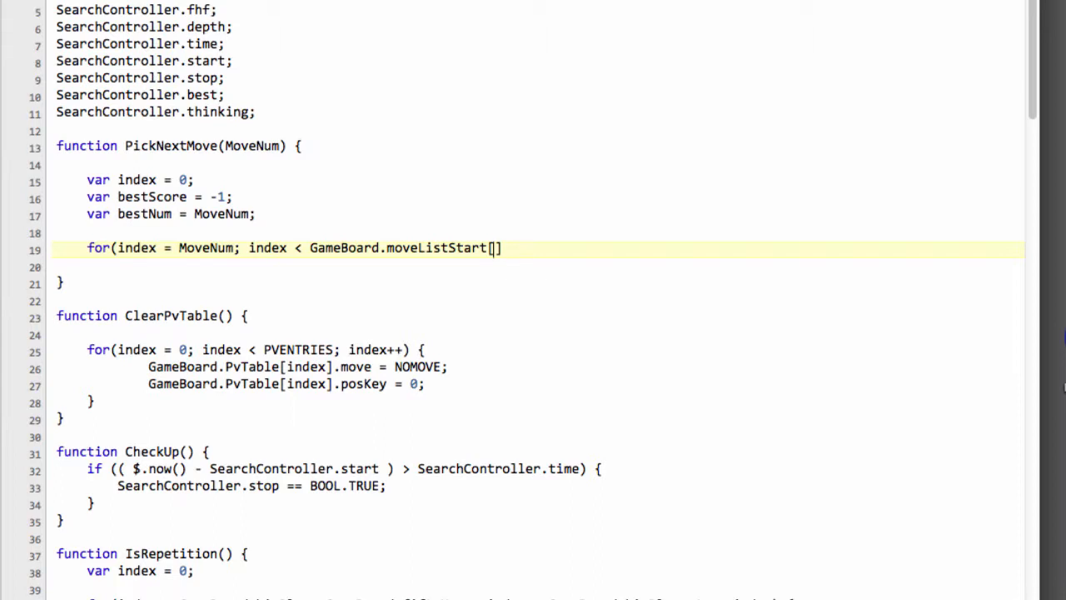
type("GameBoard.ply+1")
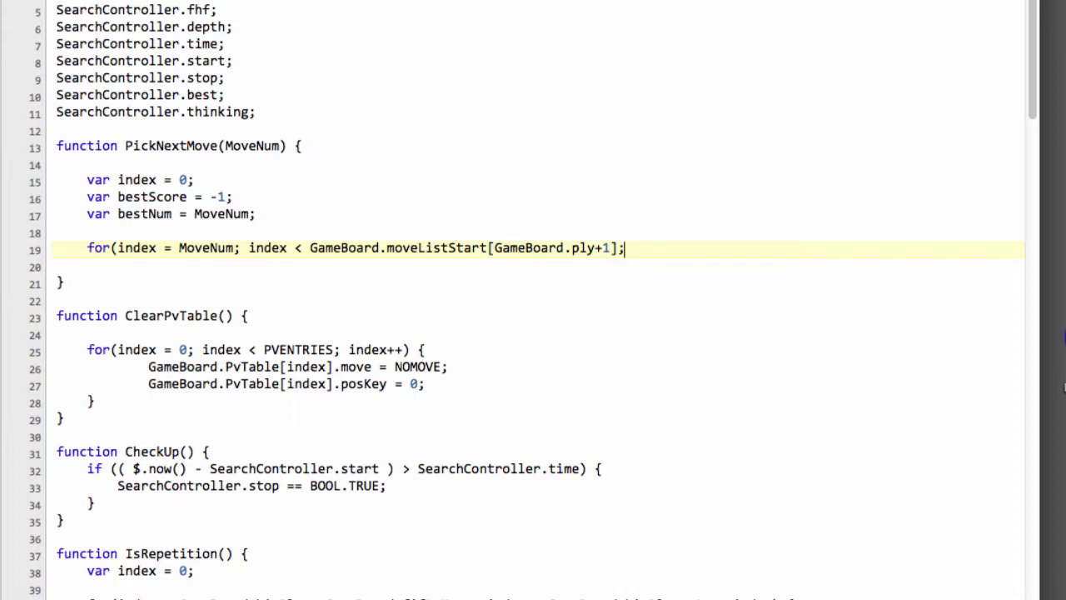
type("++index) {")
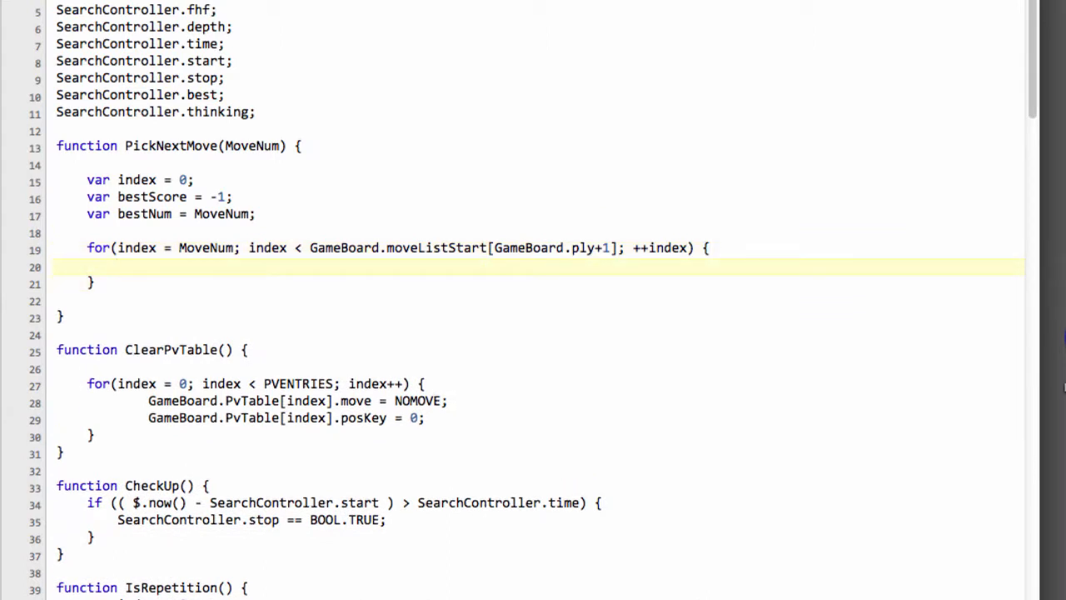
Add if(GameBoard.moveScores[index] > bestScore) setting bestScore and bestNum = index, then blank lines.
type("if(")
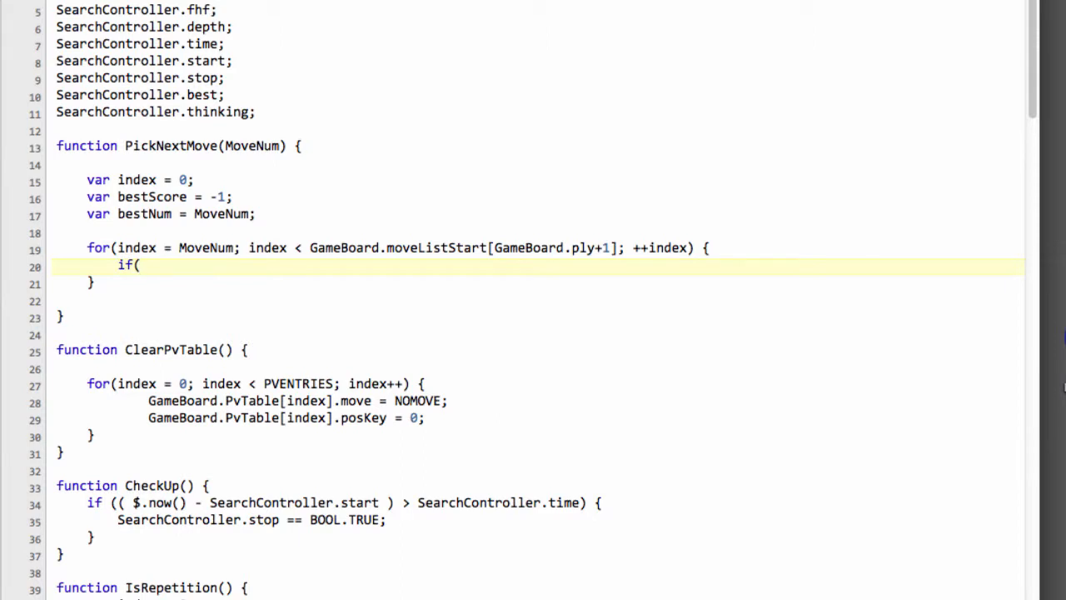
type("GameBoard.move")
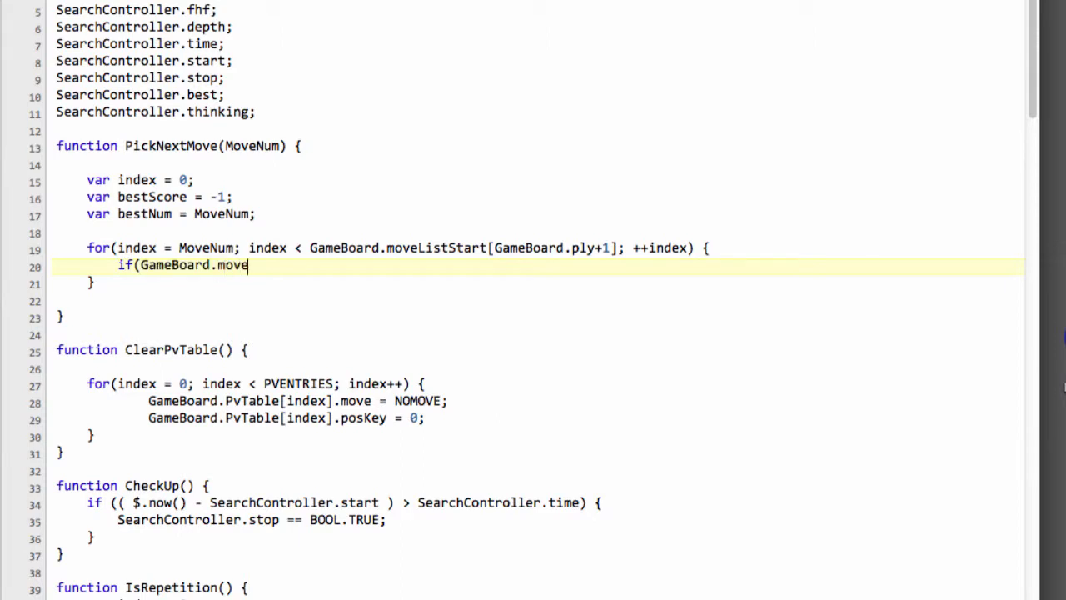
type("Scores")
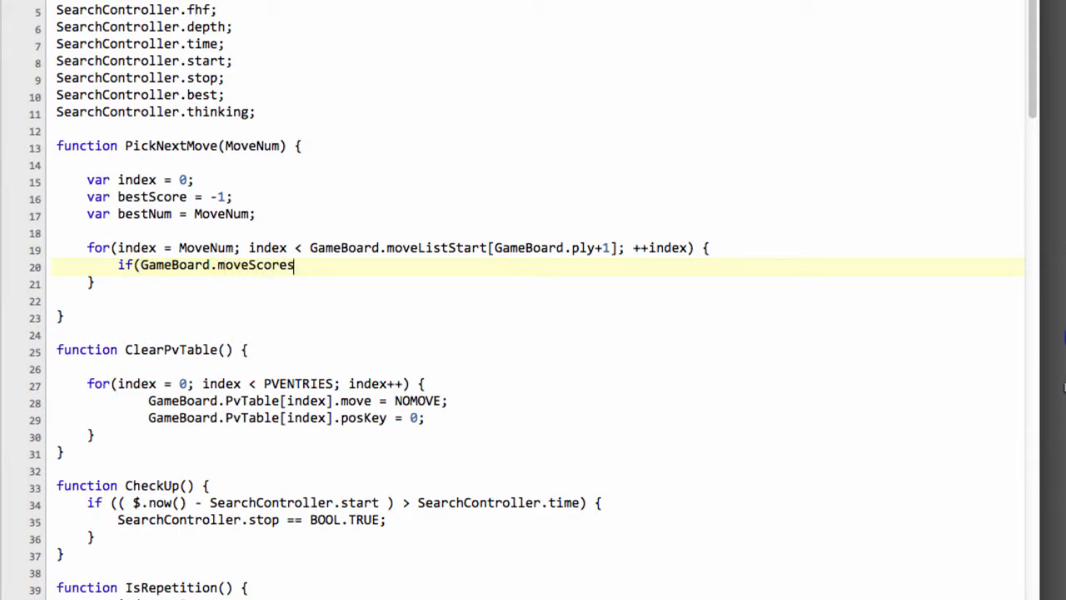
type("[index")
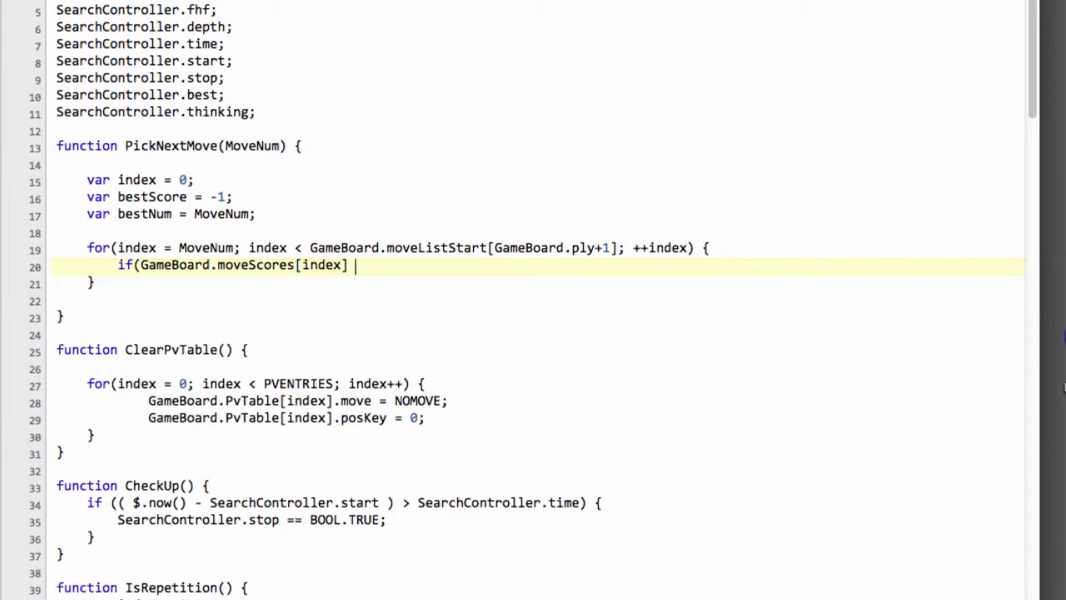
type("> bestScore) {")
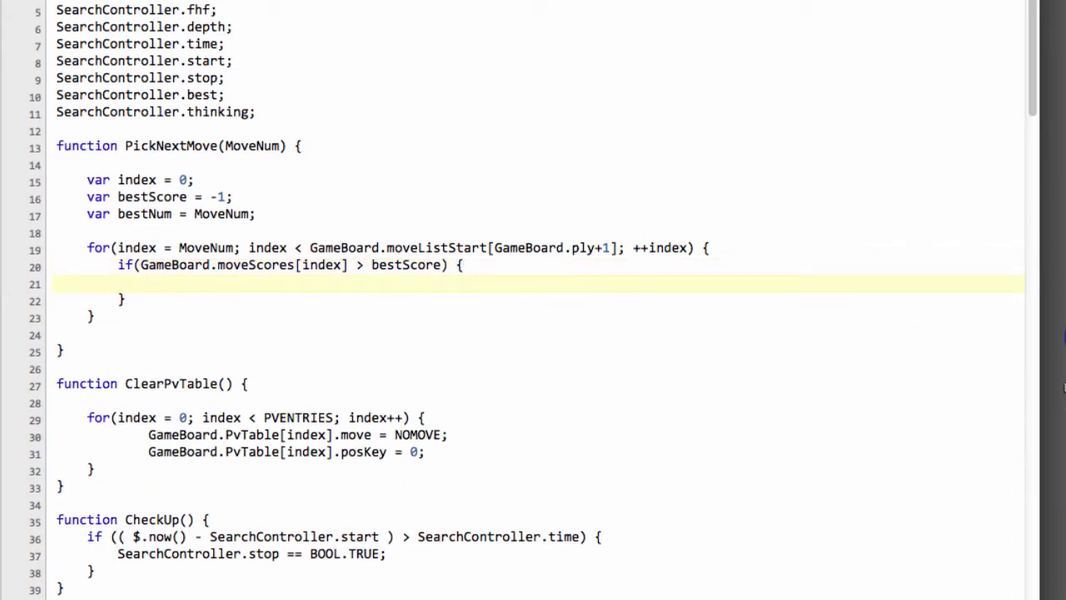
type("bestScore")
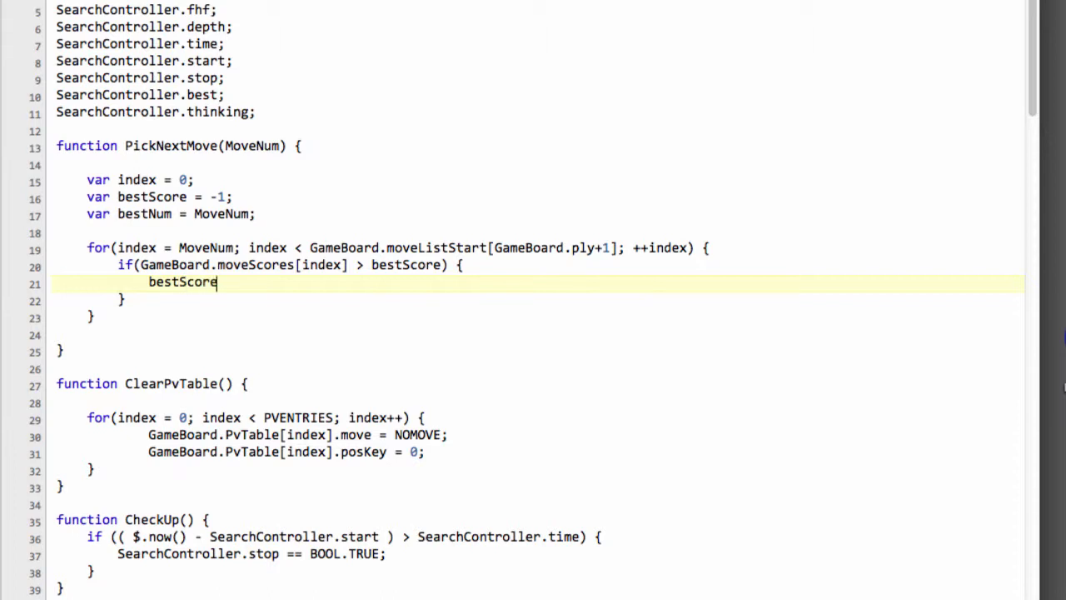
type("=")
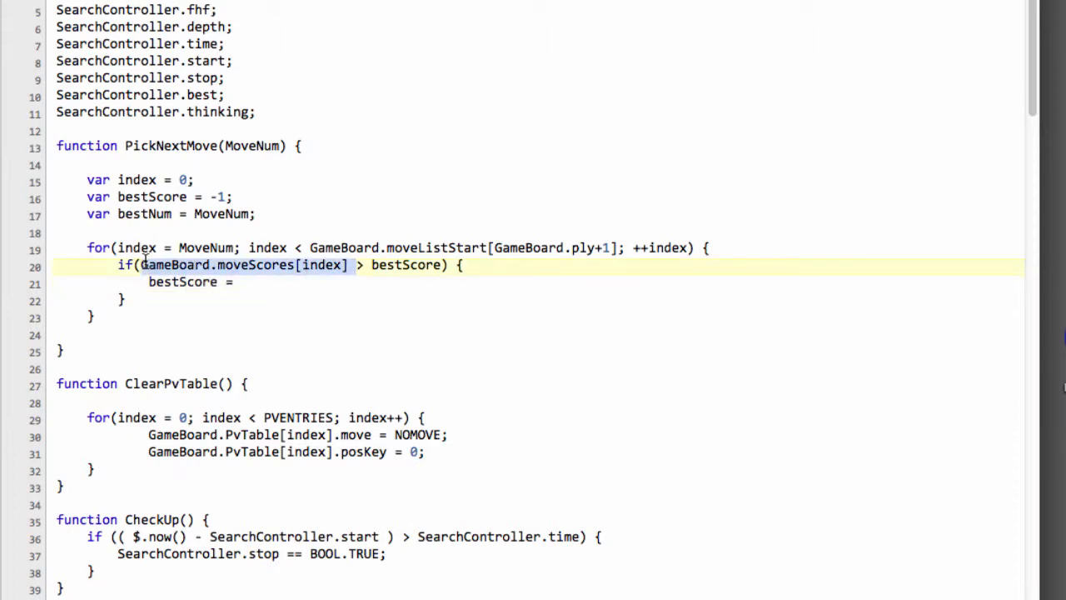
type("GameBoard.moveScores[index];")
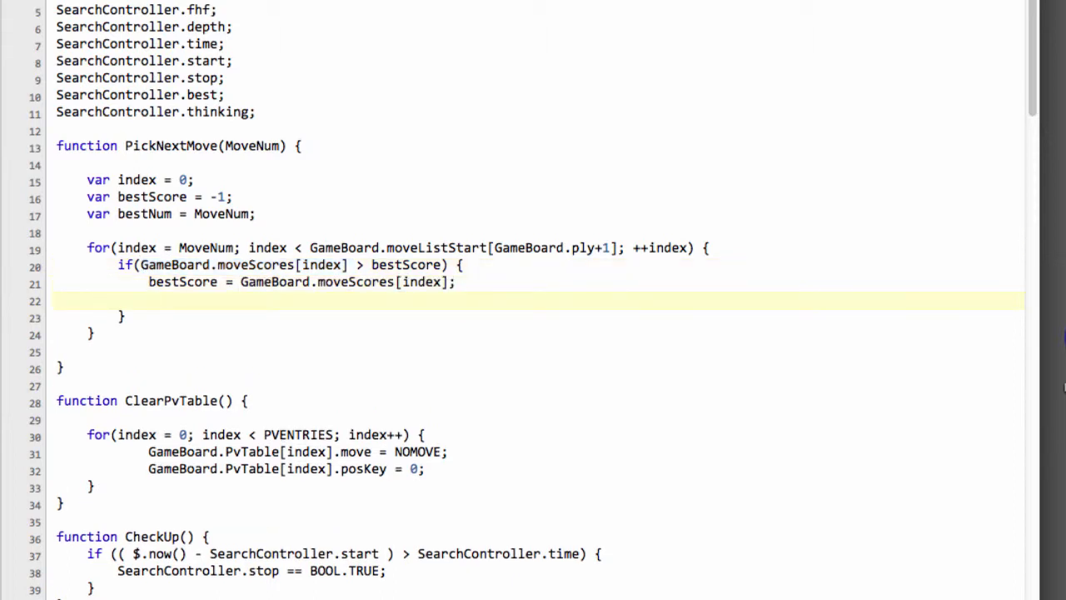
type("bestNum =")
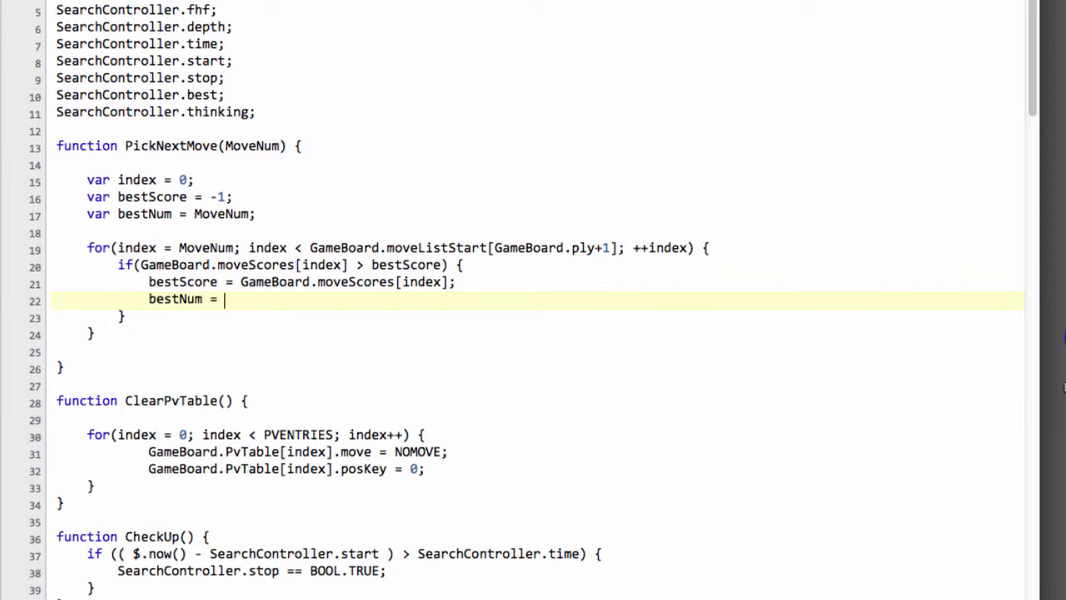
type("index;")
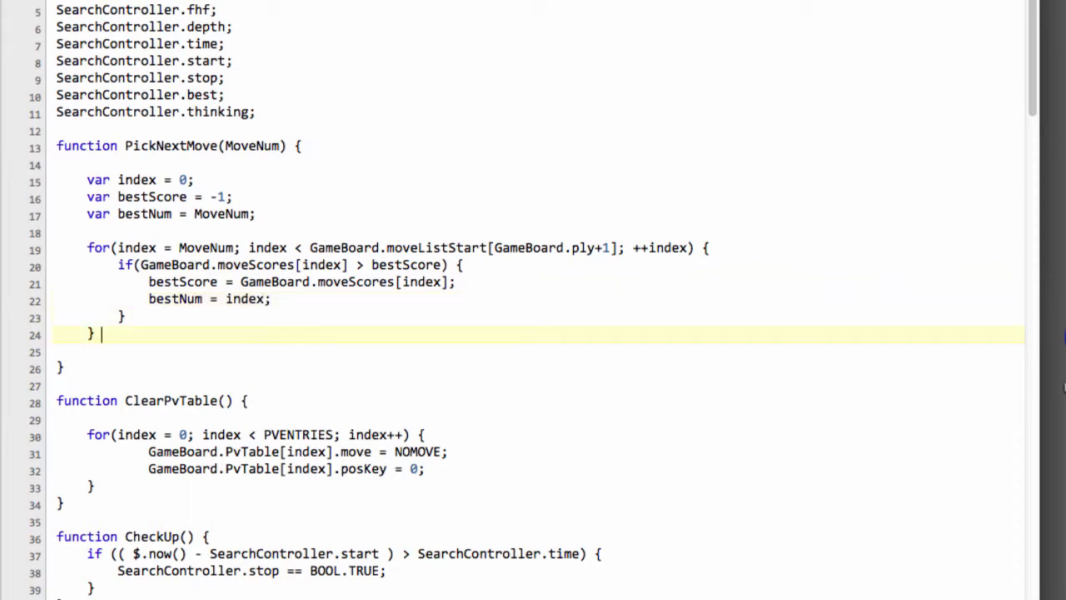
key("enter")
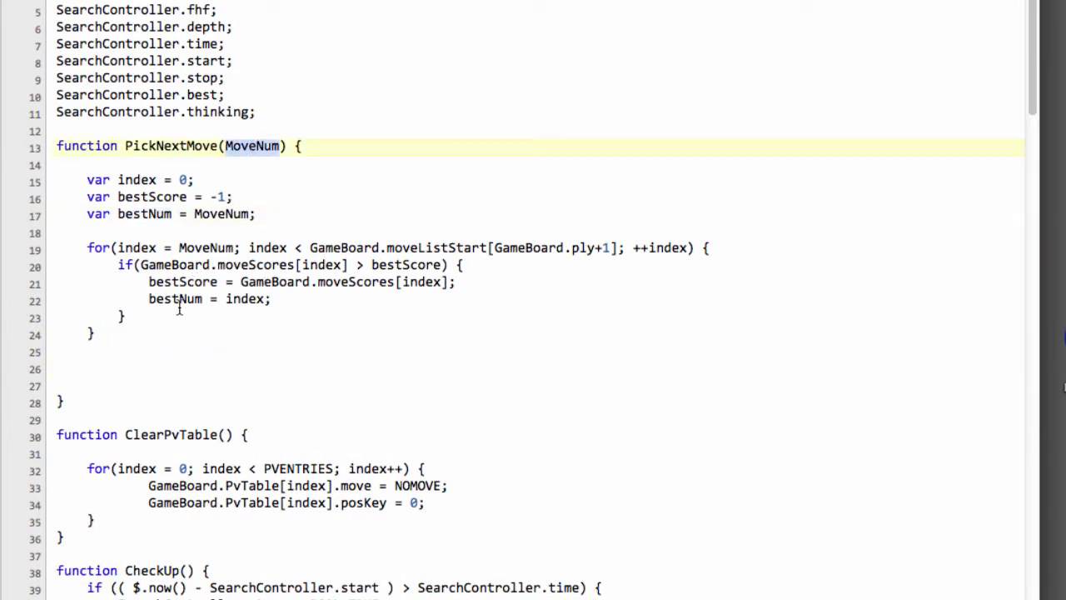
Start an if(bestNum != MoveNum) block below the loop.
type("i")
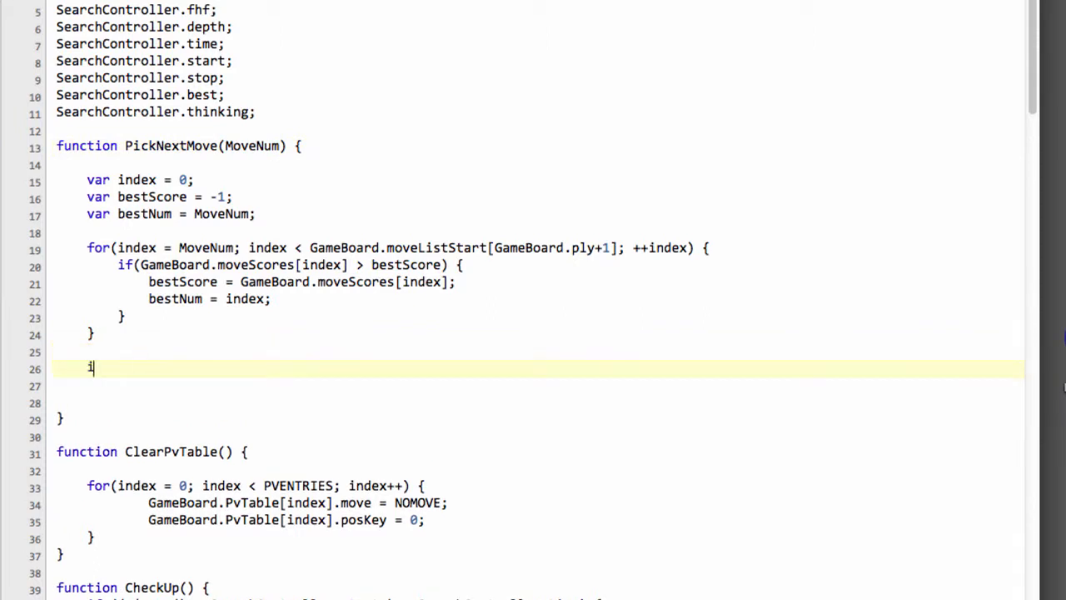
type("f(bestNum !=")
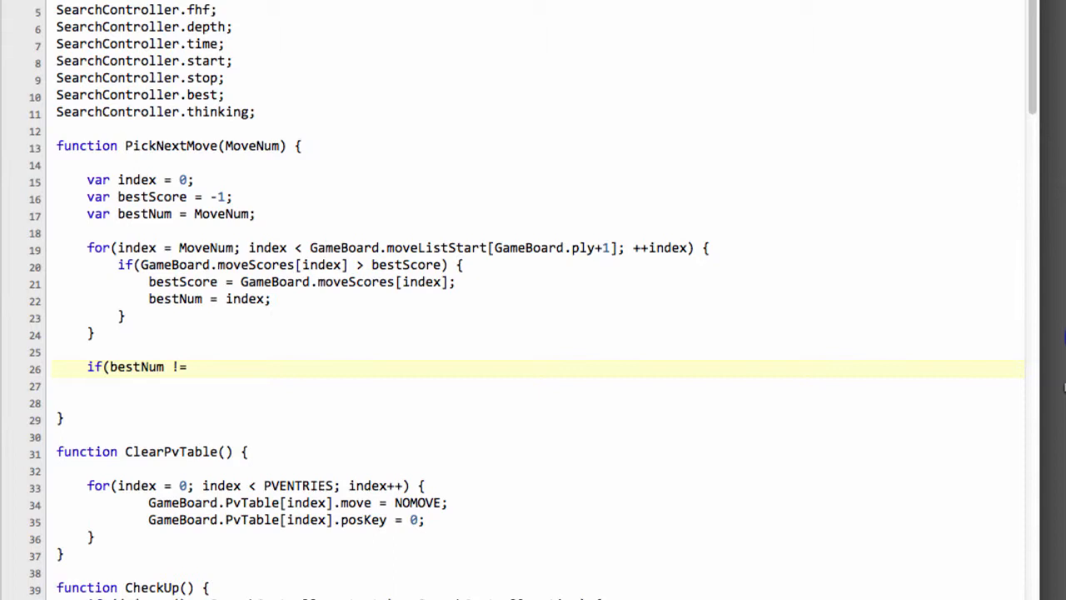
type("Mo")
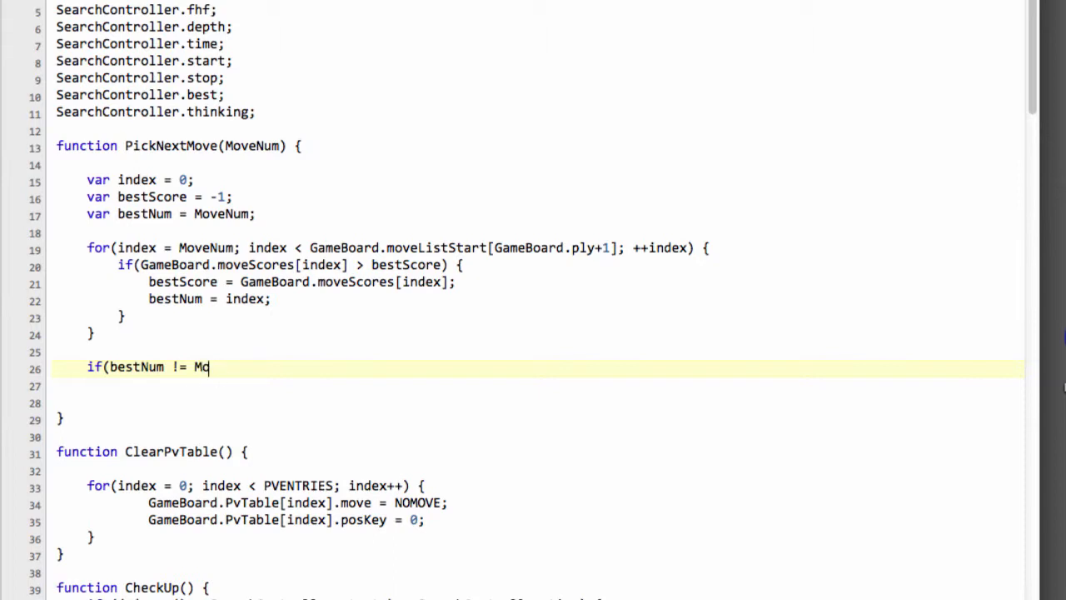
type("veNum) {")
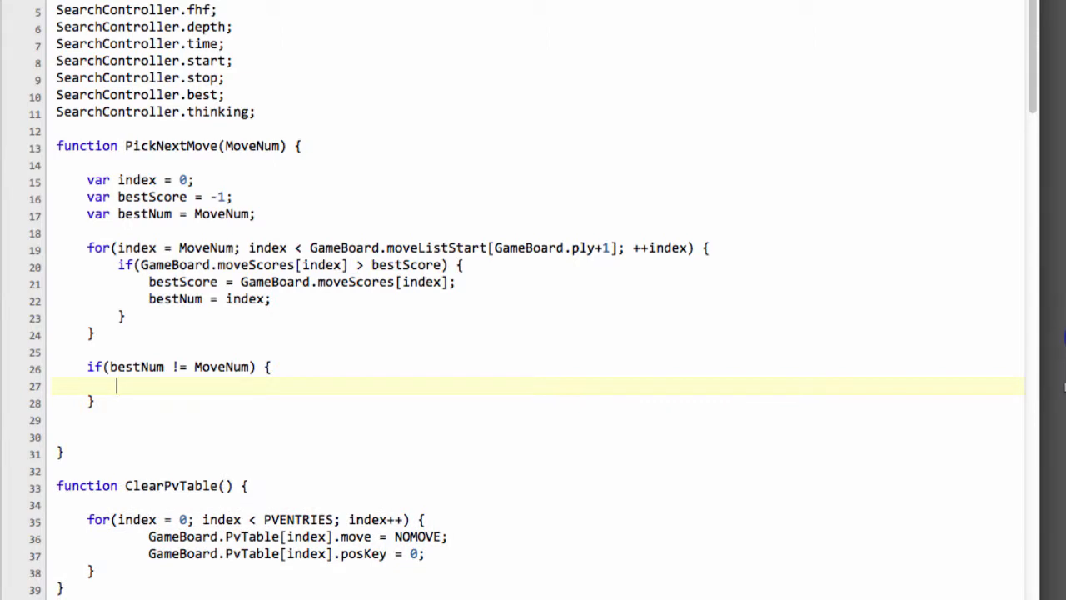
double_click(175, 299)
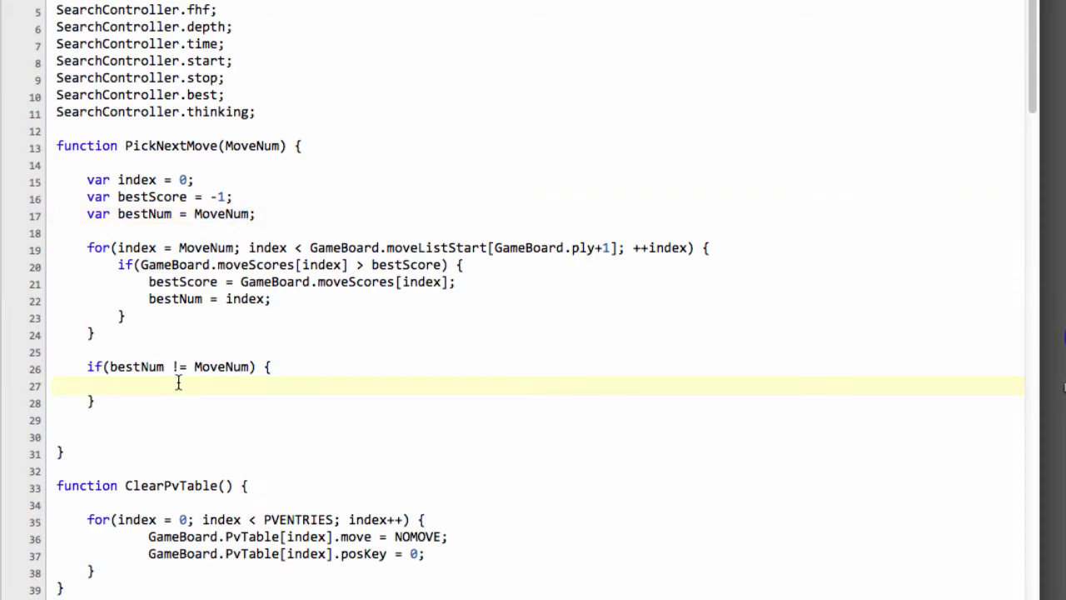
Swap GameBoard.moveScores[MoveNum] and moveScores[bestNum] through a temp variable.
type("var temp =")
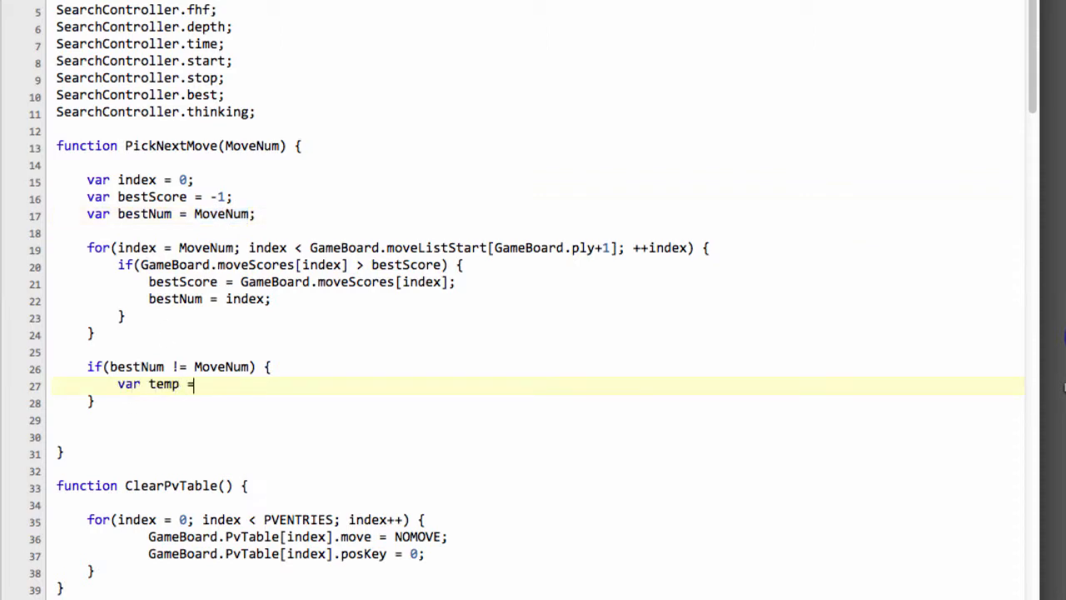
type("0;")
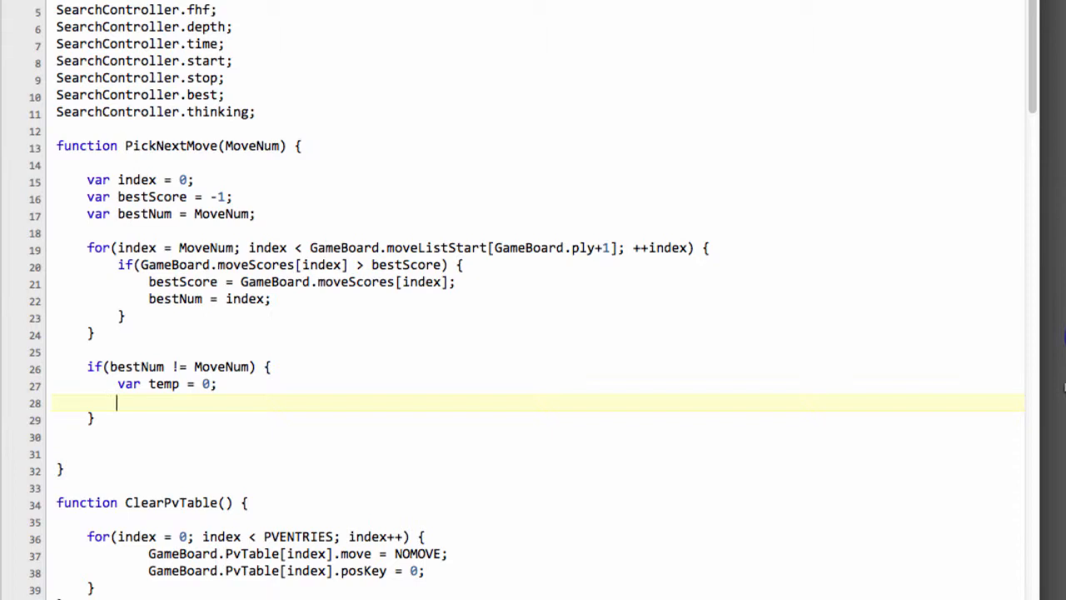
type("temp")
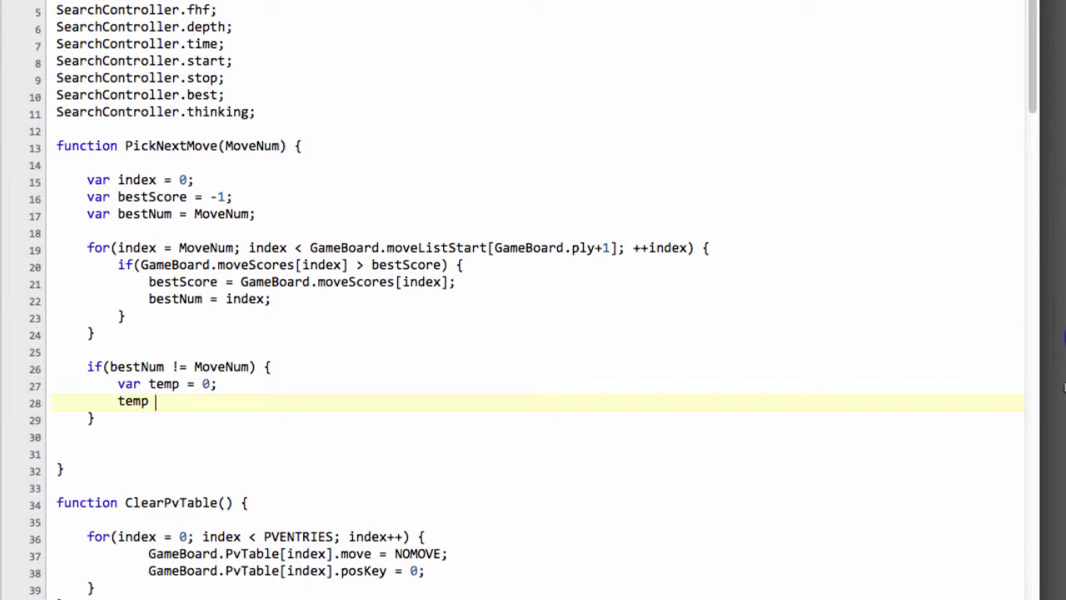
type("=")
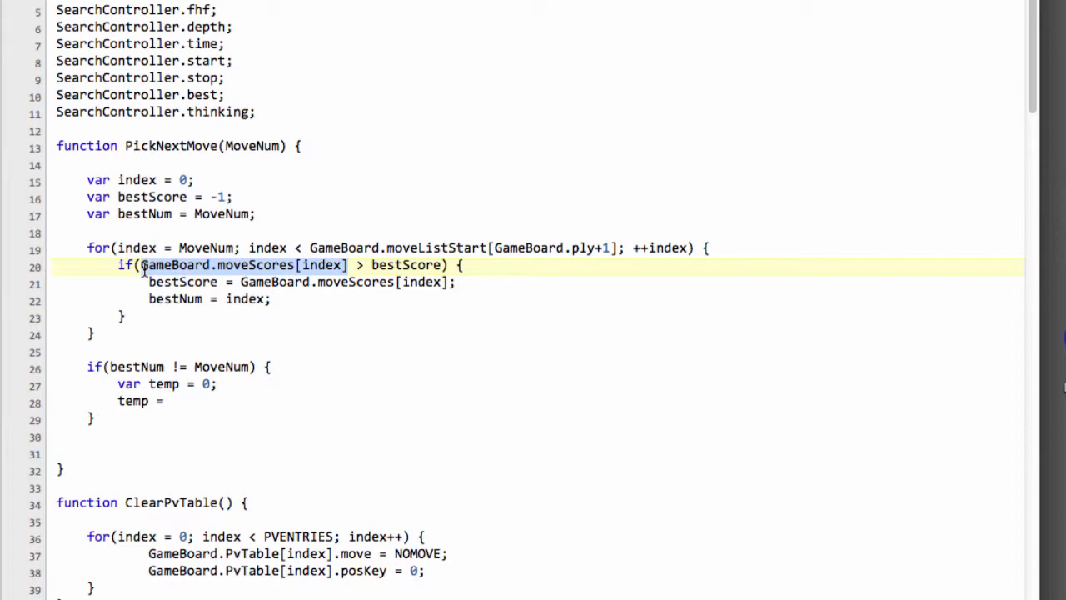
type("GameBoard.moveScores[index]")
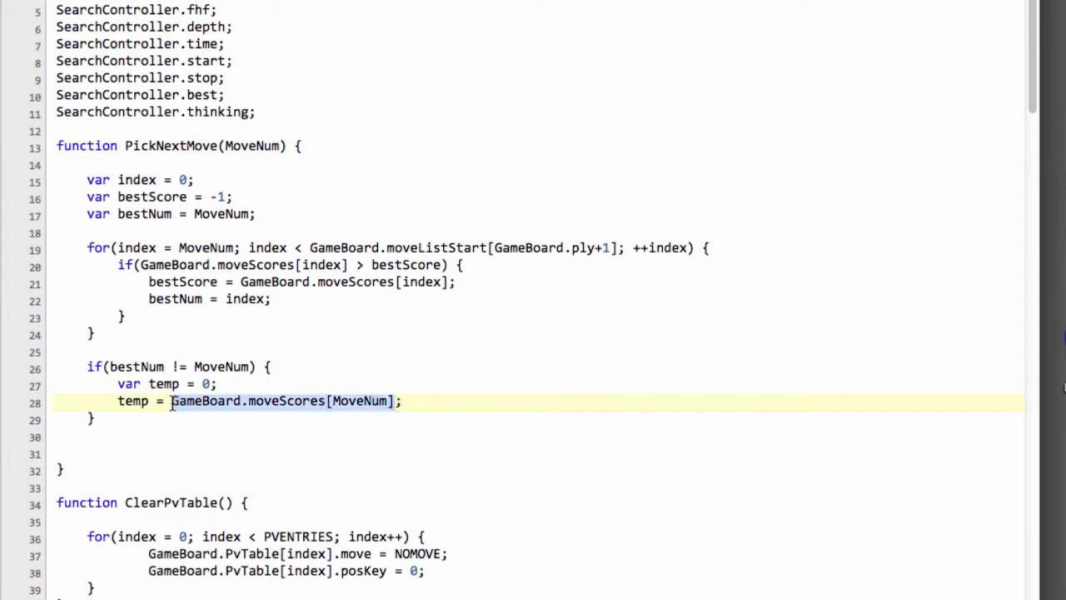
left_click(421, 401)
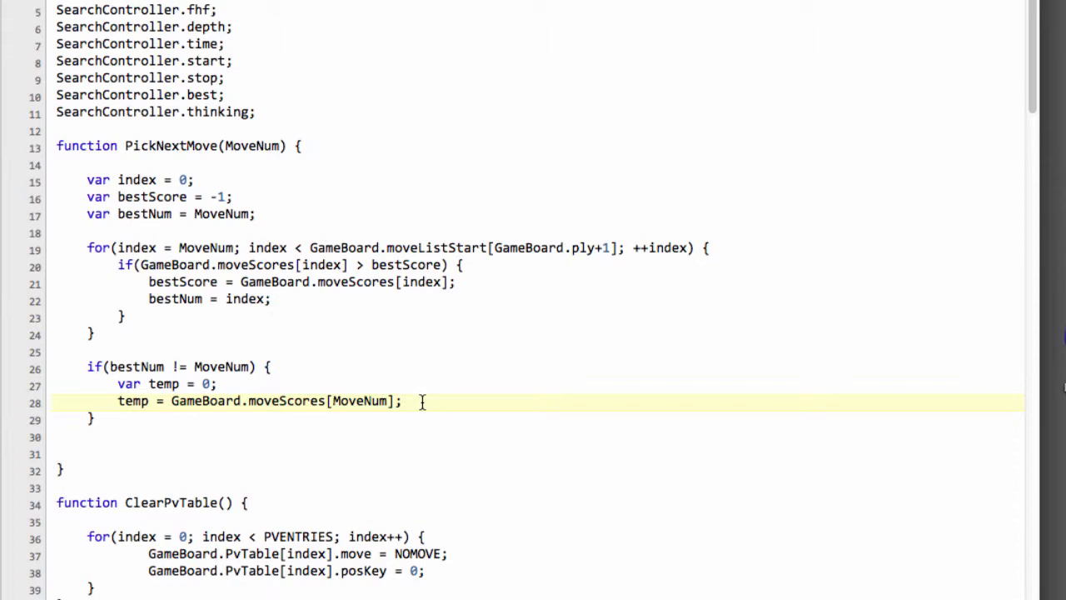
type("GameBoard.moveScores[MoveNum] =")
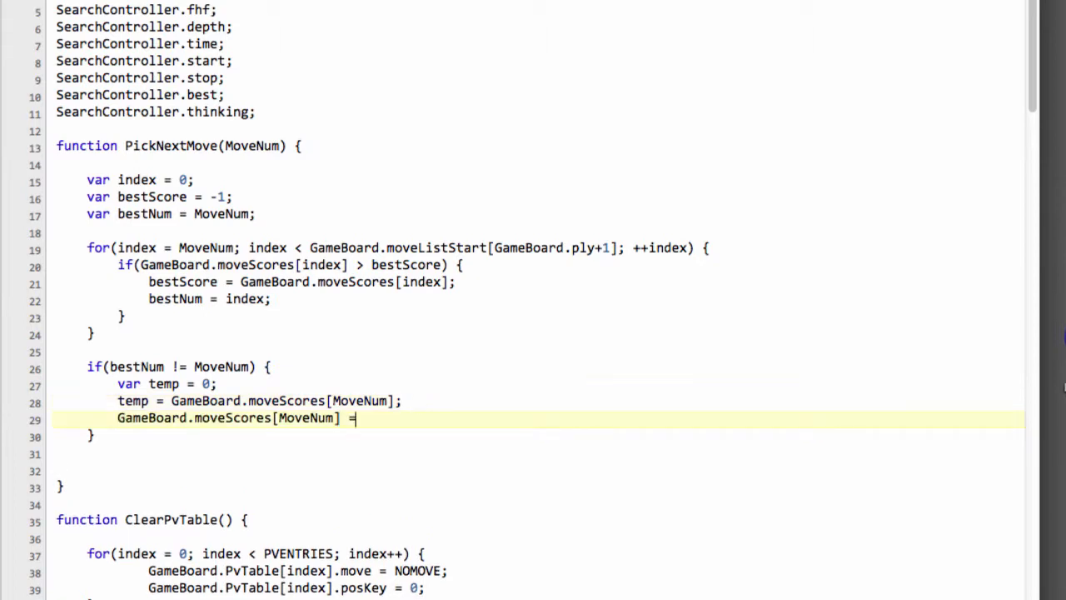
type("GameBoard.moveScores[MoveNum]")
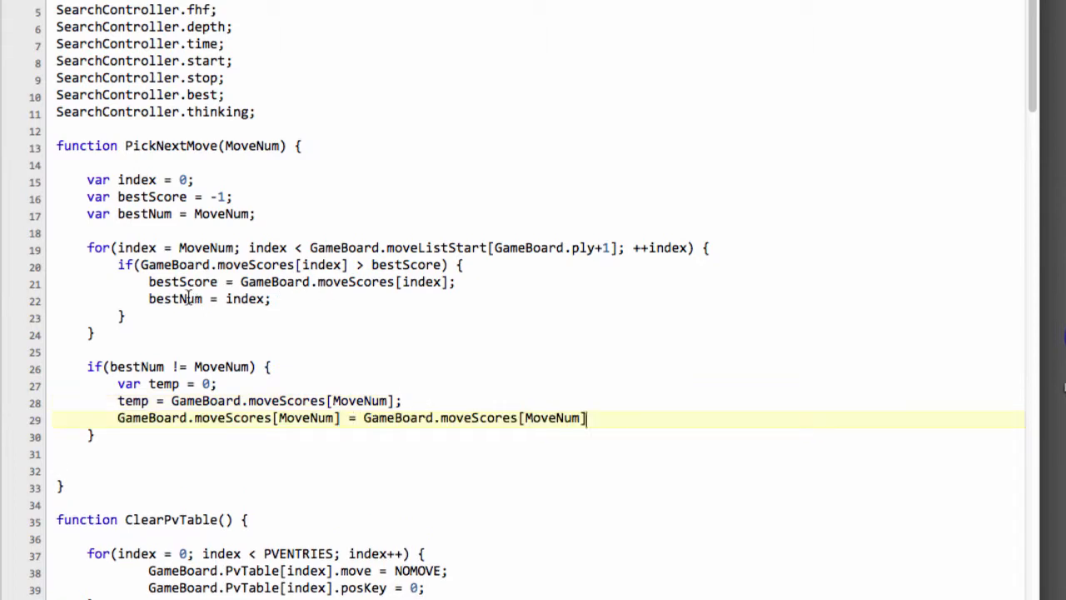
type("bestNum")
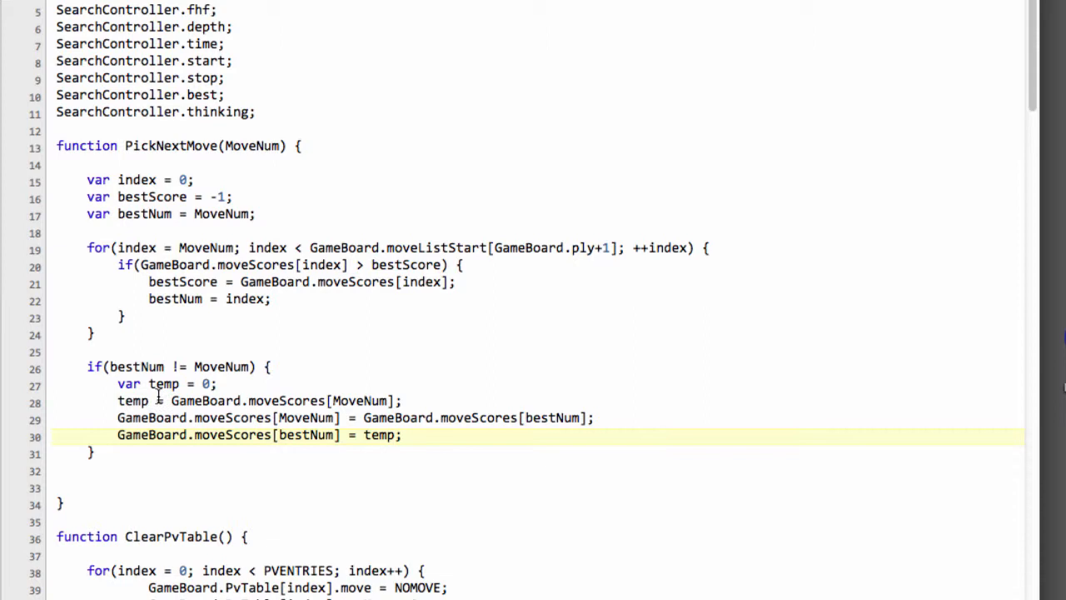
Duplicate the three score-swap lines and change moveScores to moveList in the copy.
left_click_drag(154, 401, 416, 433)
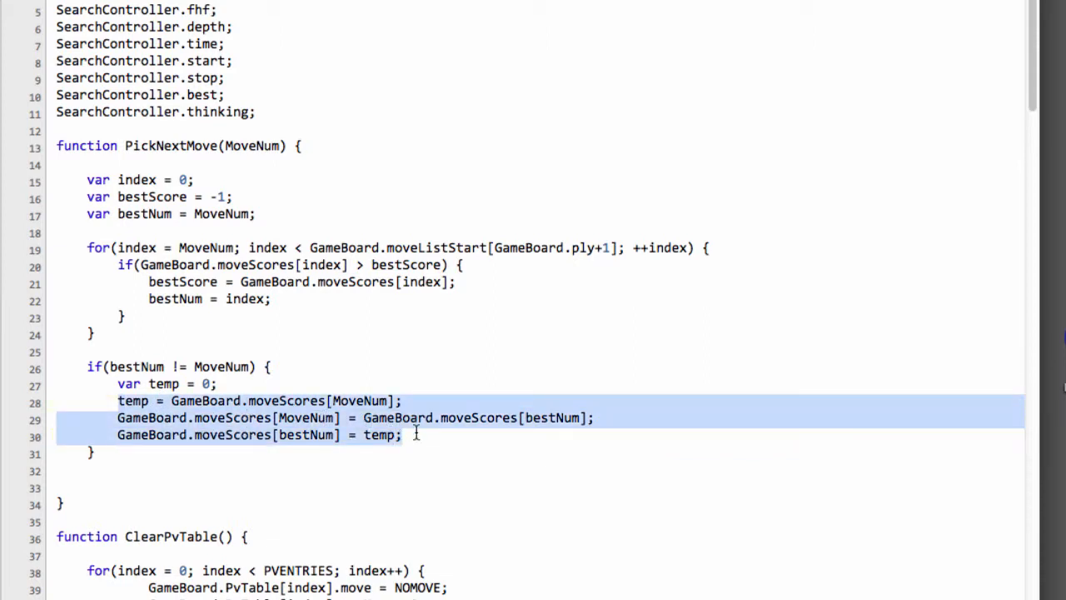
left_click(402, 433)
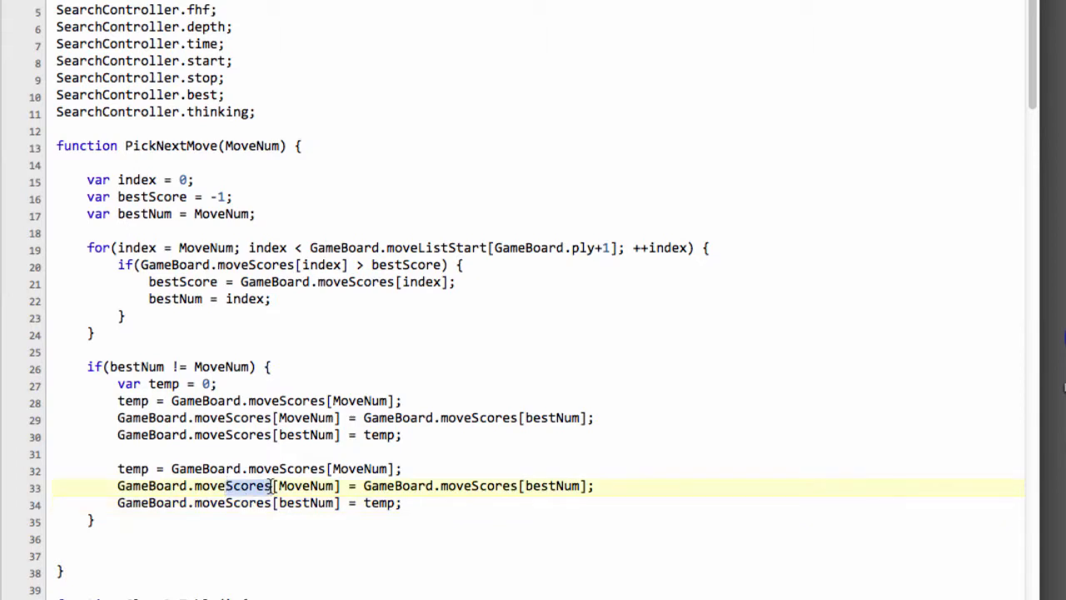
type("moveList")
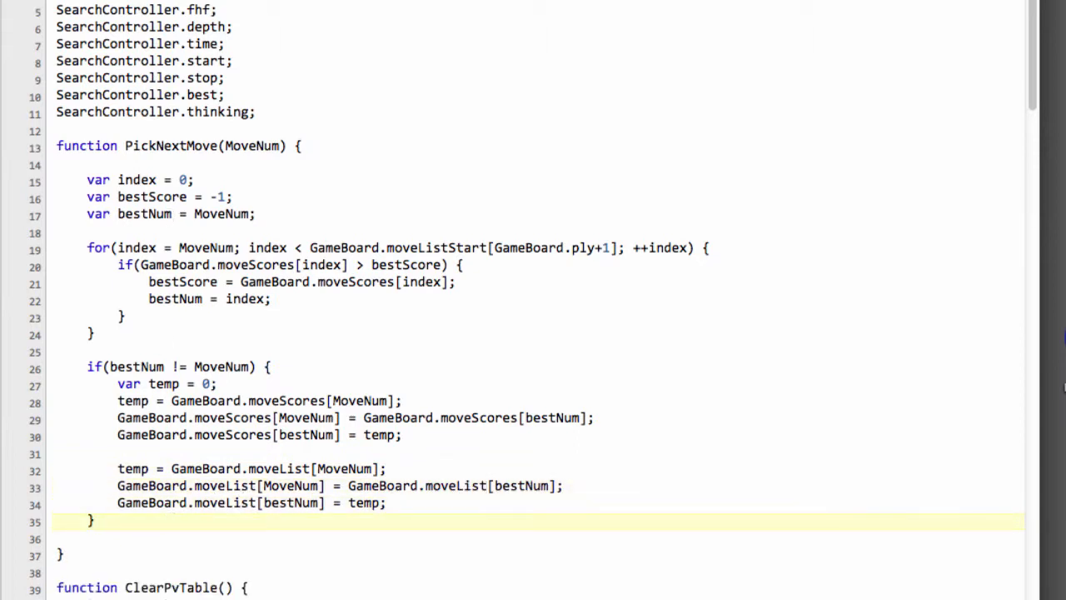
double_click(254, 146)
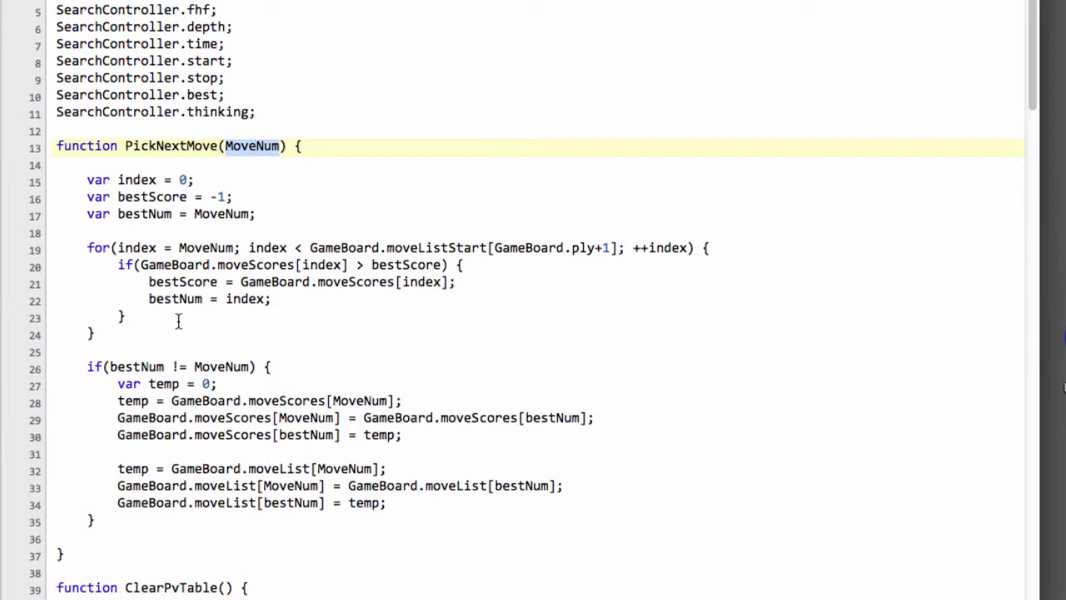
left_click(92, 351)
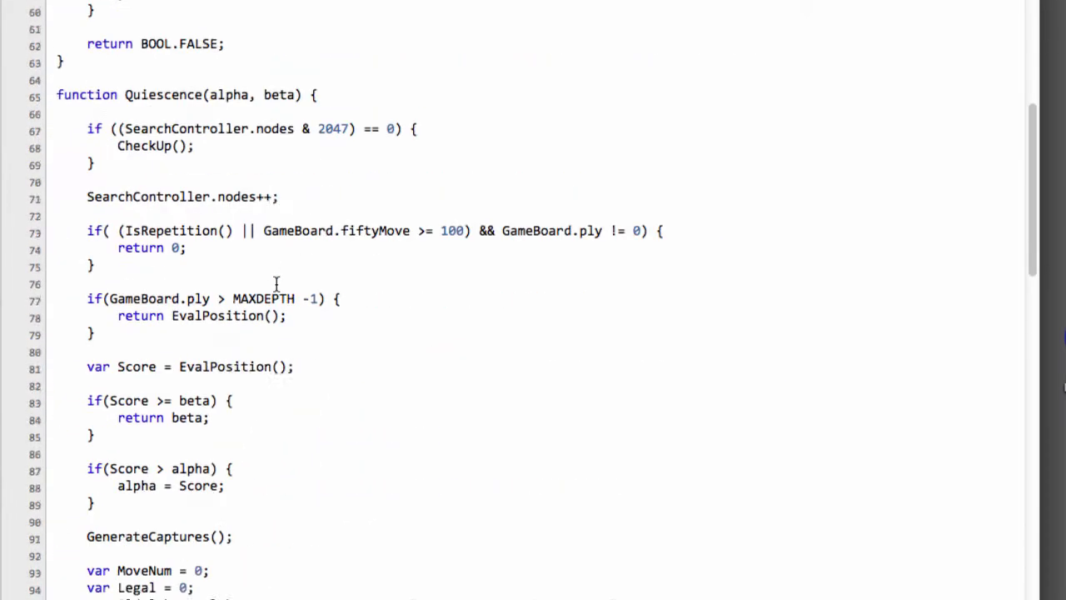
Scroll to the Quiescence loop and insert the PickNextMove(MoveNum); call.
scroll("down", 3)
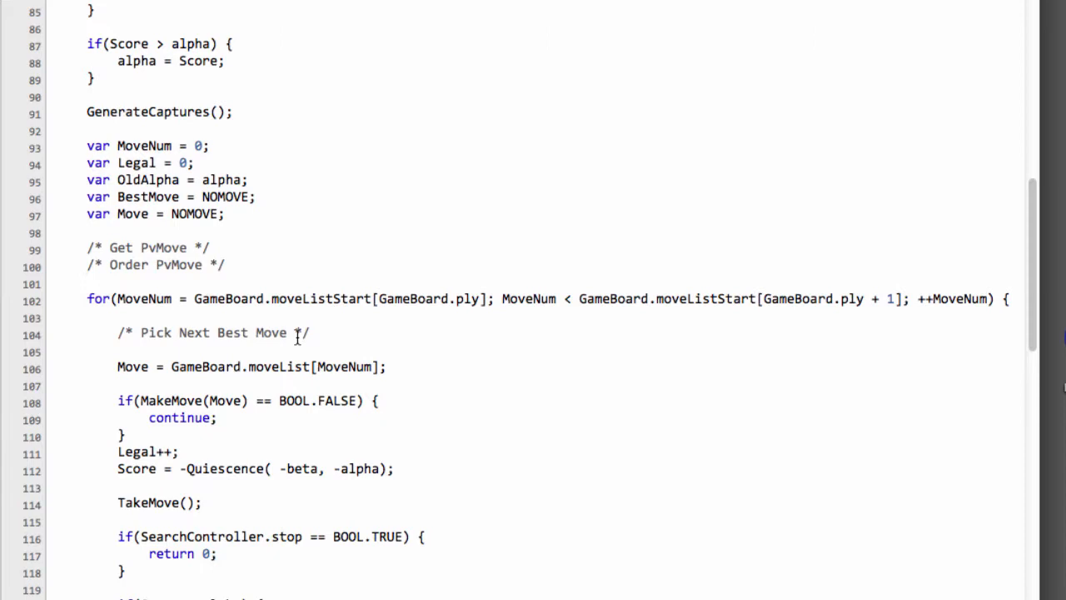
type("PickNextMove")
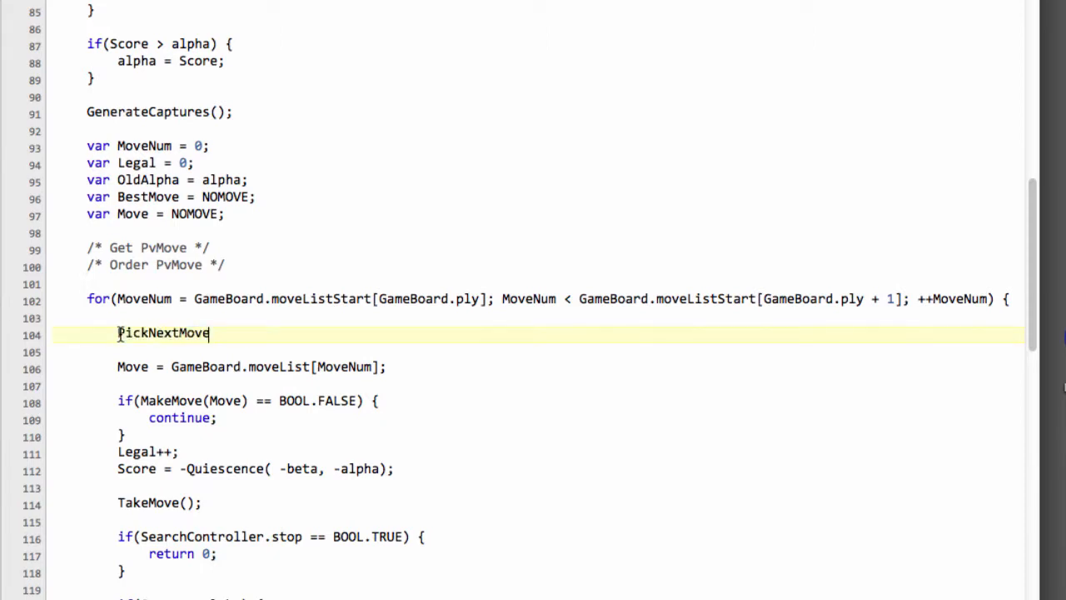
type("(MoveNum)")
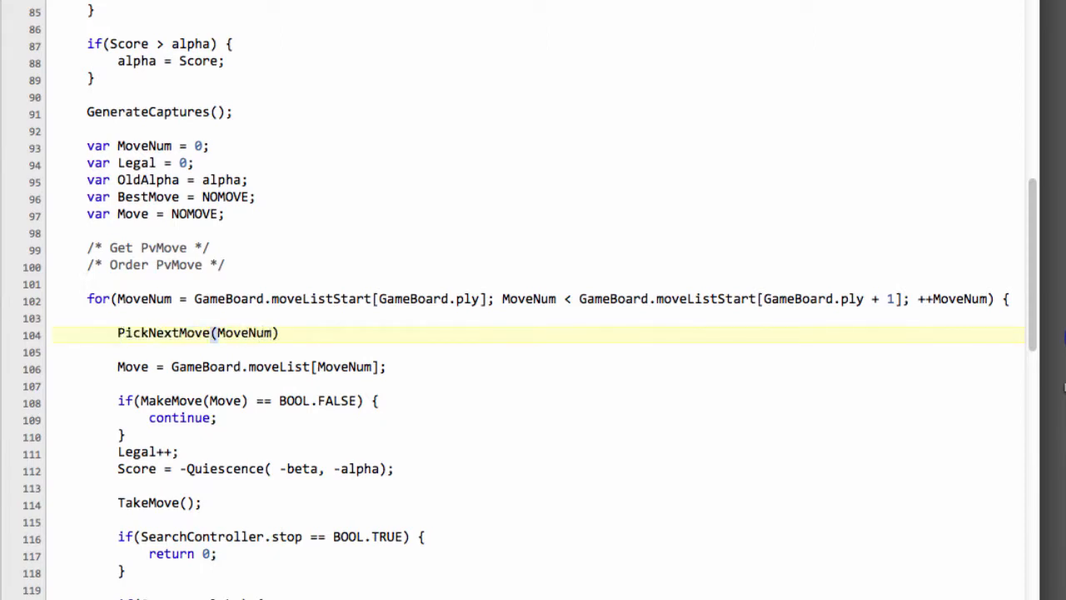
type(";")
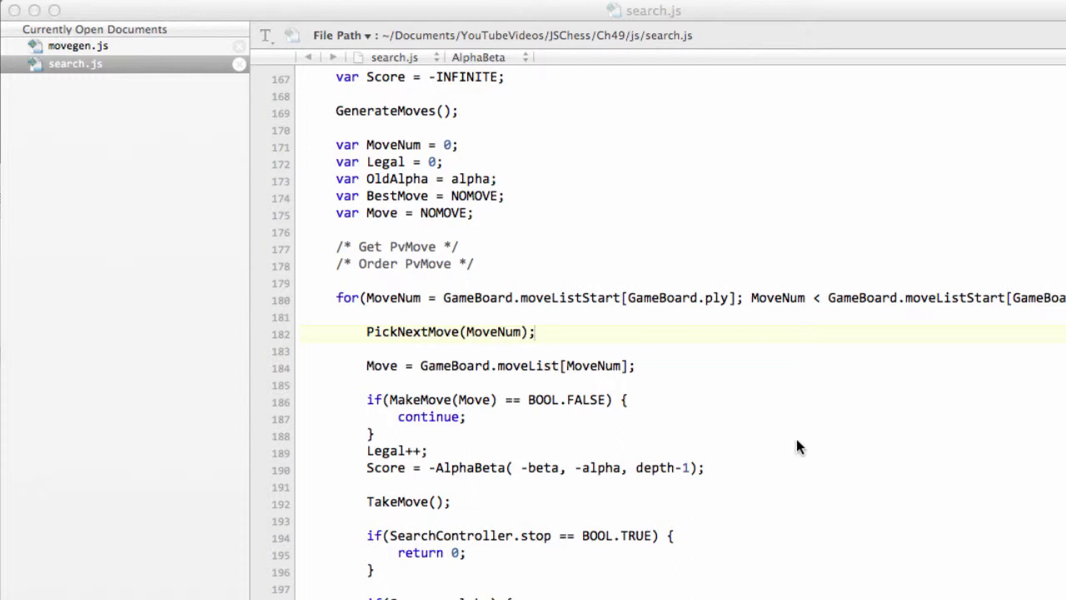
left_click(537, 332)
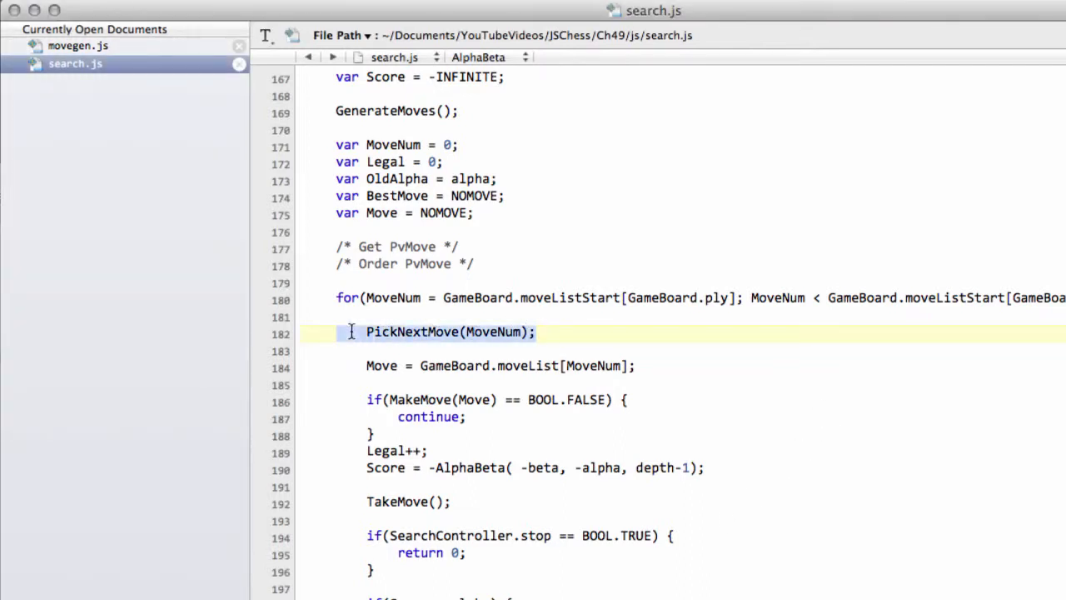
scroll("down", 3)
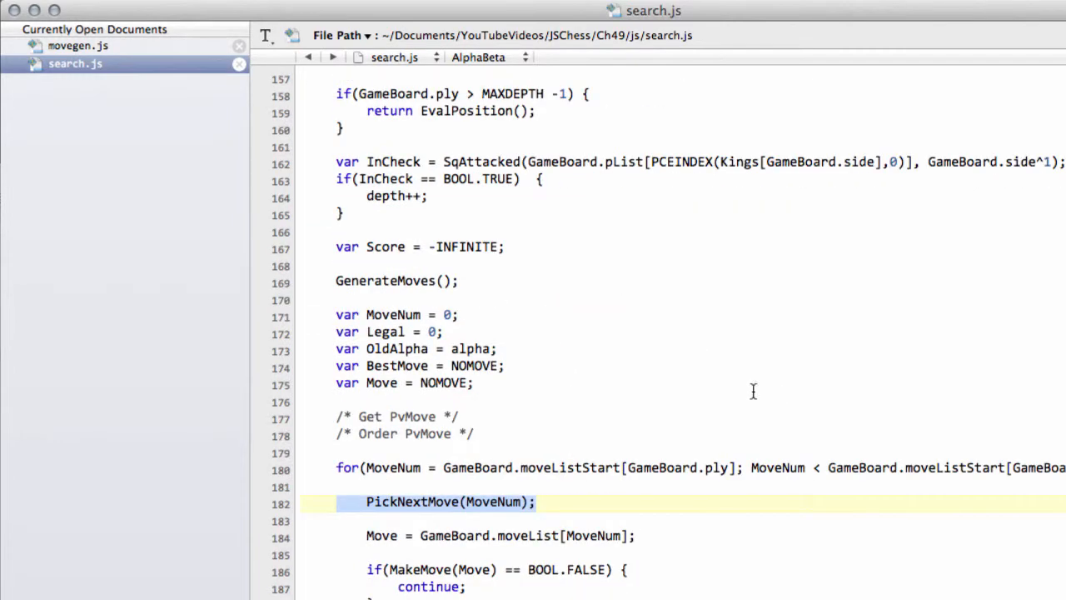
left_click(78, 46)
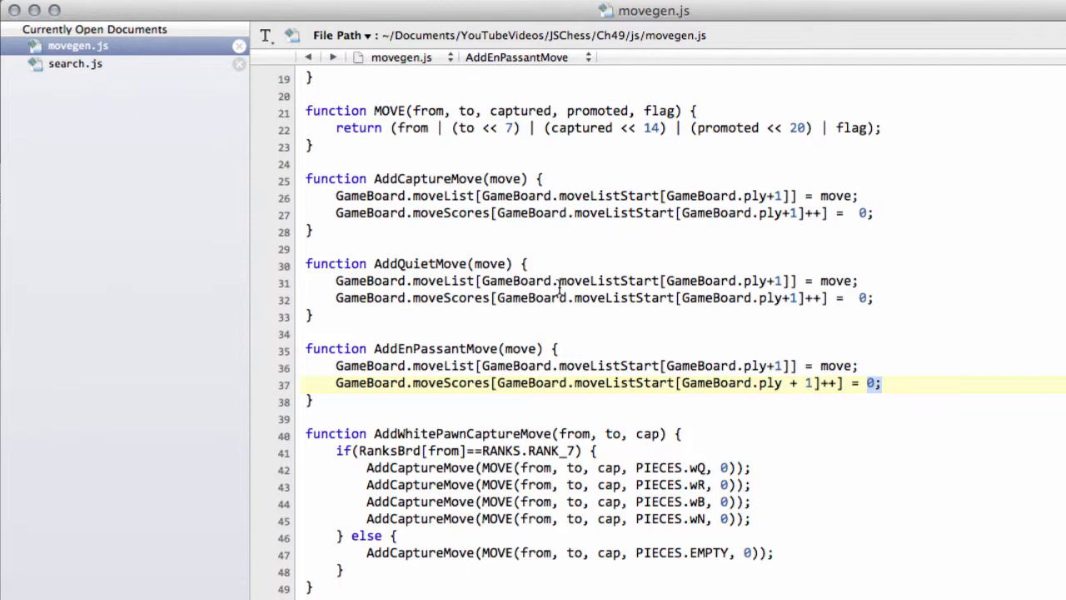
left_click(75, 64)
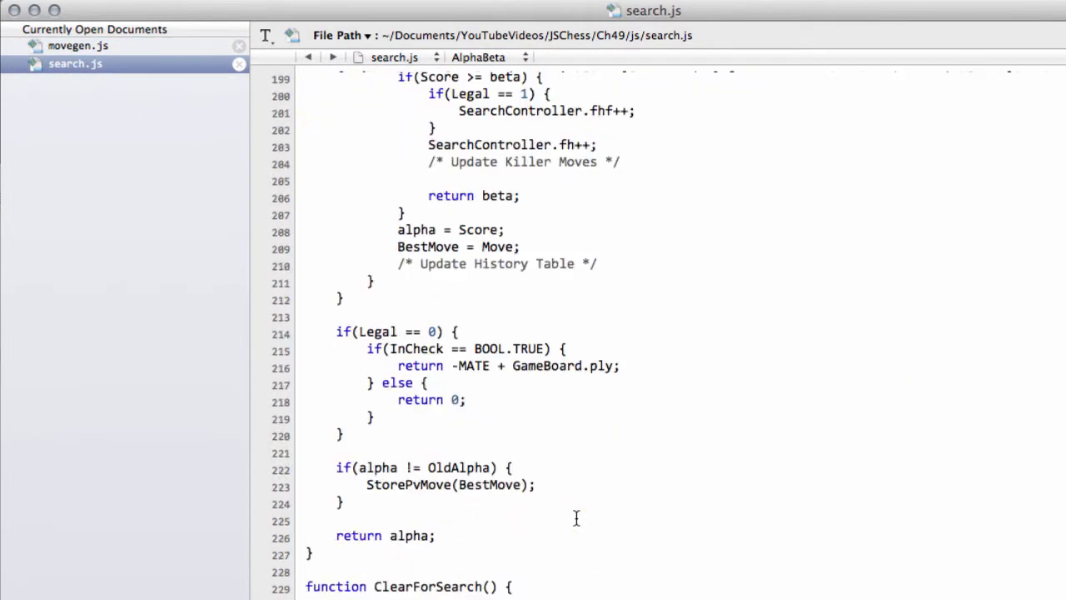
scroll("down", 3)
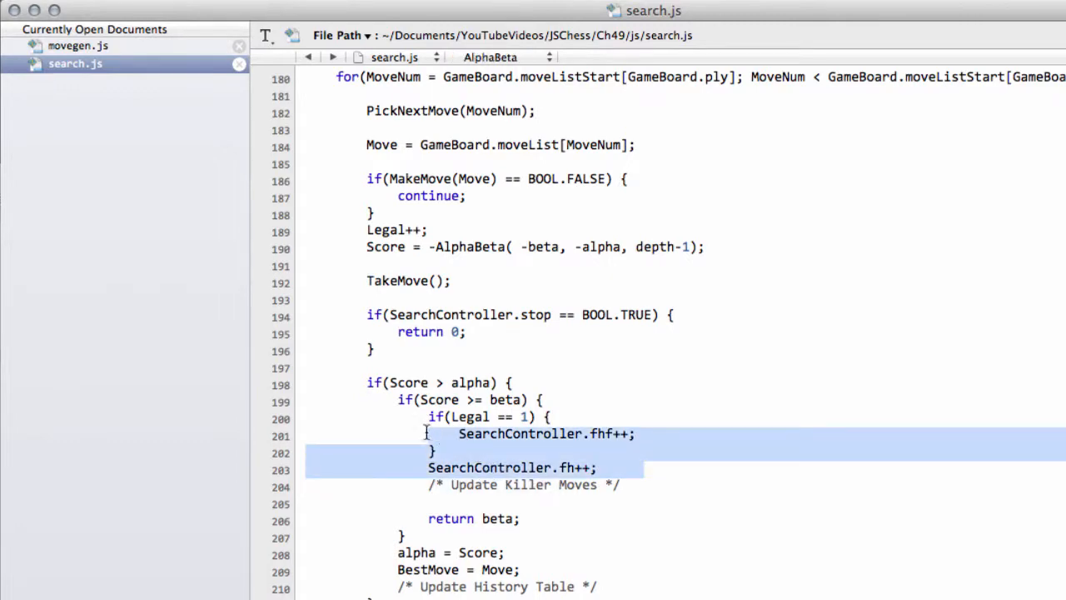
scroll("up", 3)
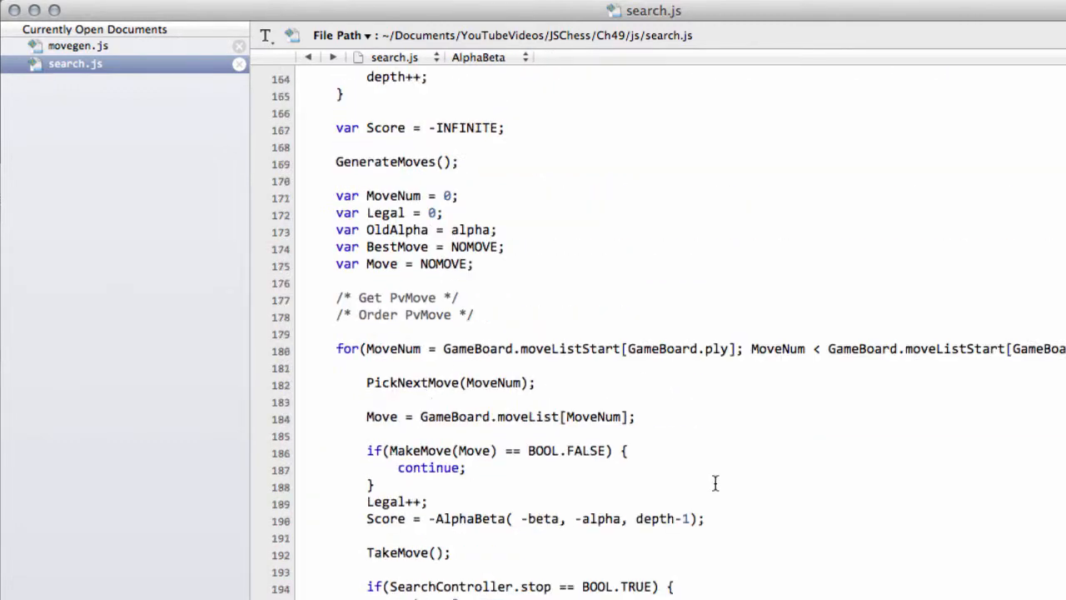